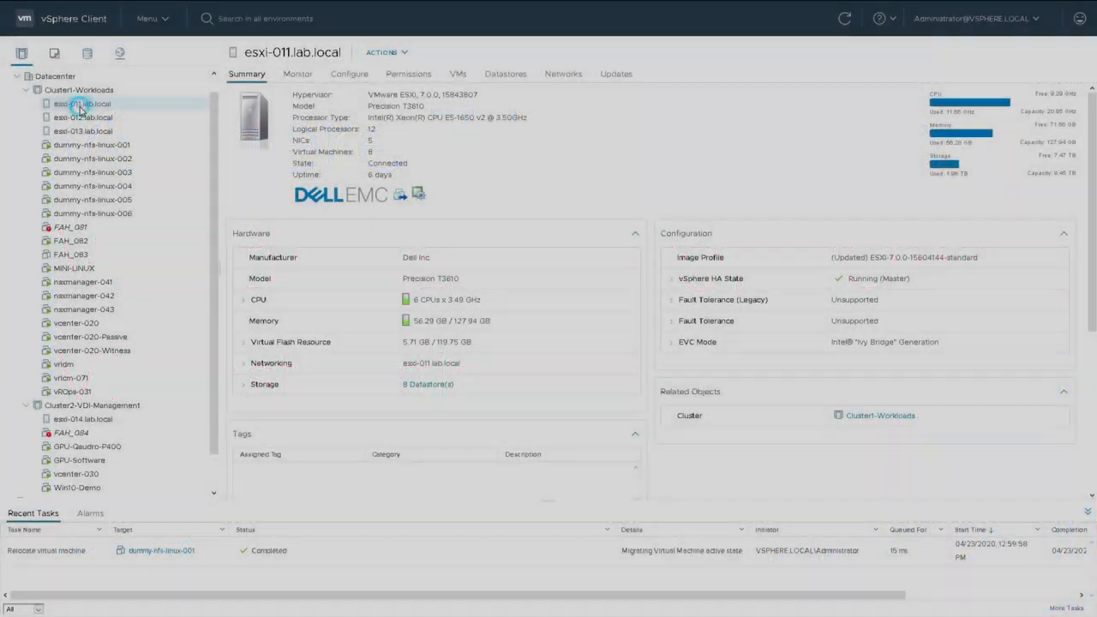
Start the New Virtual Machine wizard from host esxi-011.lab.local's context menu
right_click(82, 104)
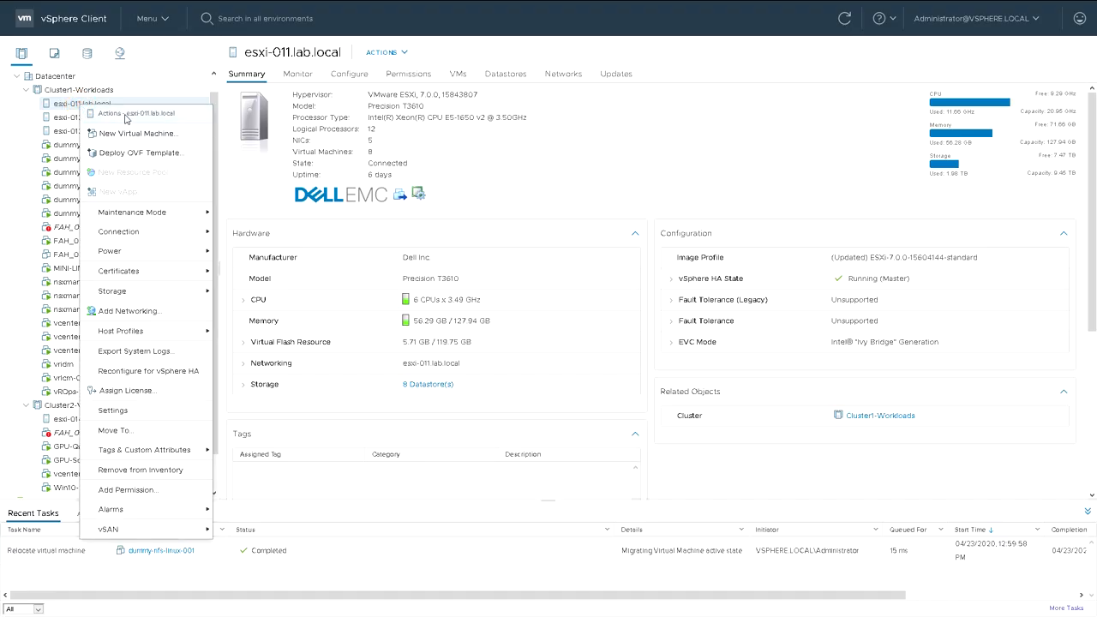
mouse_move(137, 133)
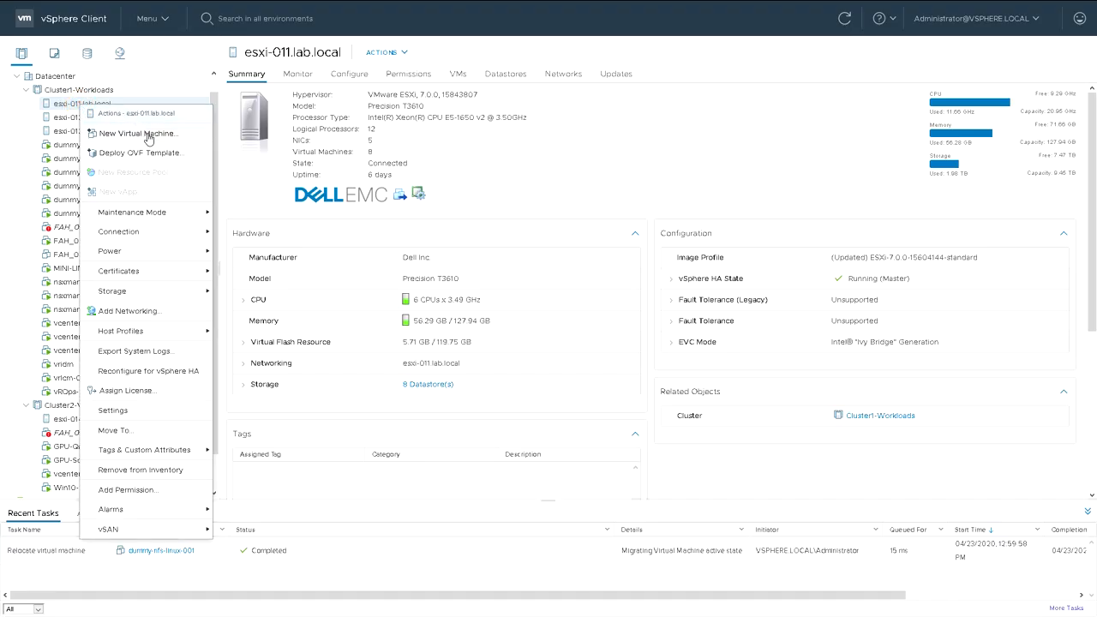
click(139, 134)
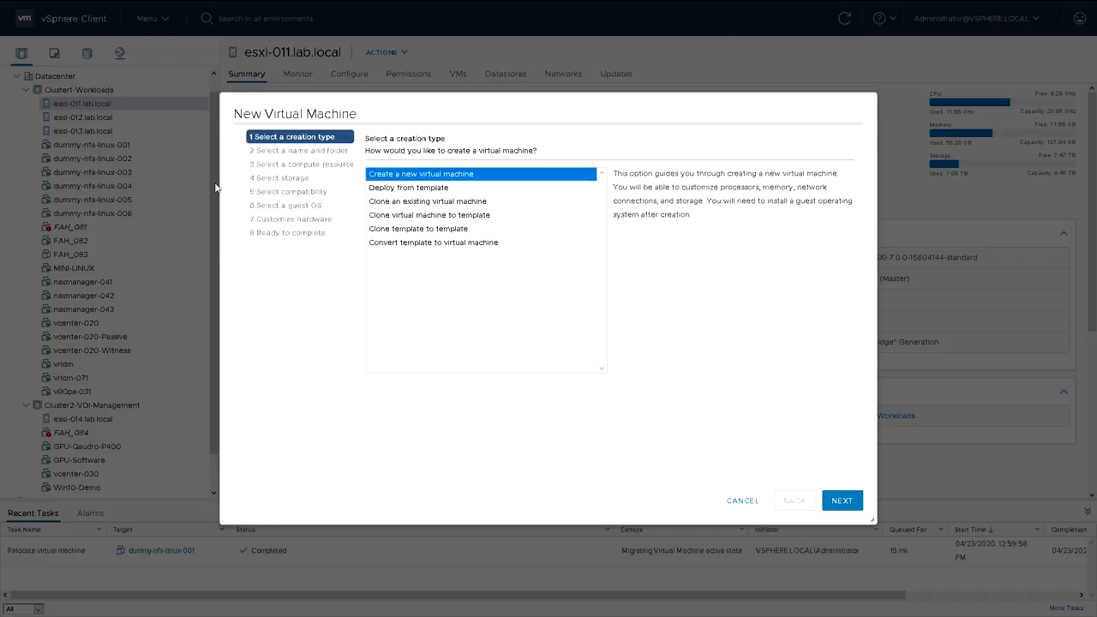
mouse_move(444, 257)
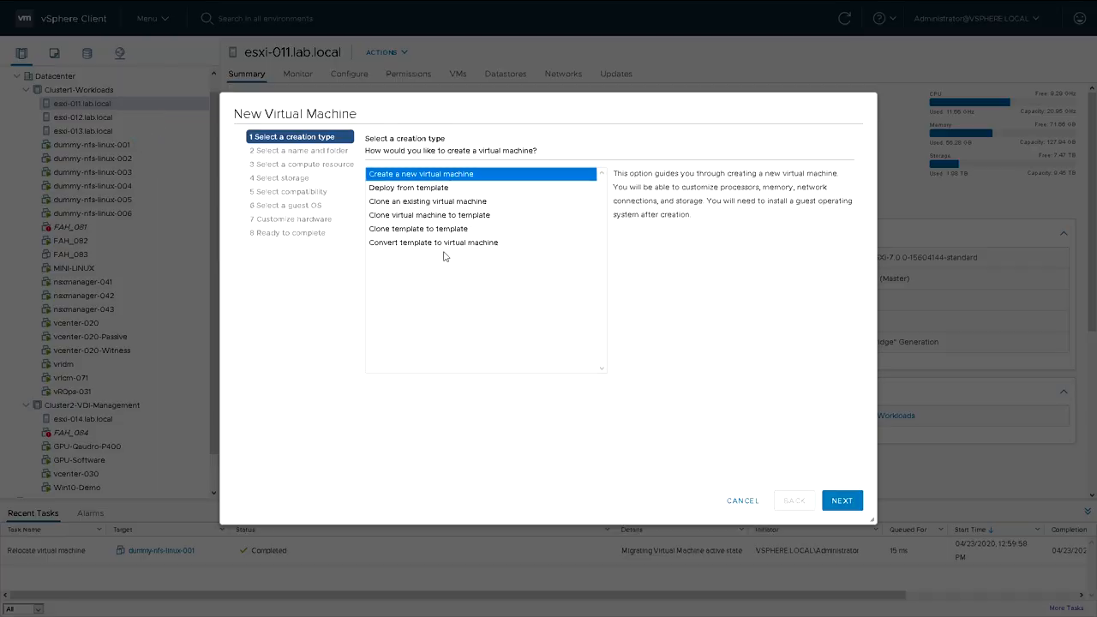
mouse_move(412, 178)
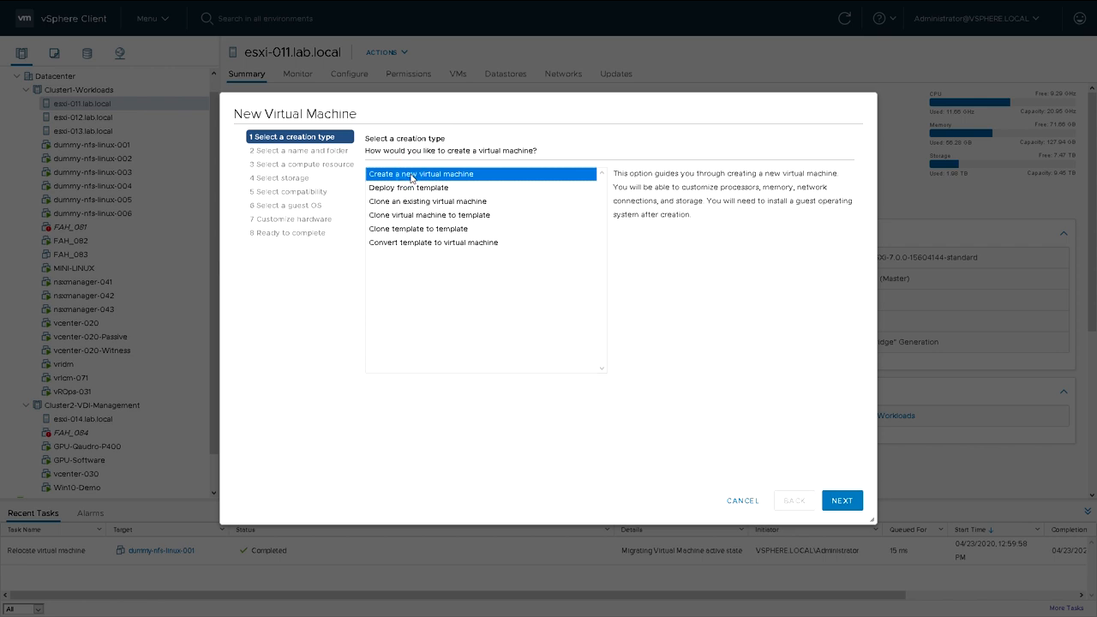
Name the VM ad-101 in the Datacenter folder and advance to compute resource selection
click(842, 500)
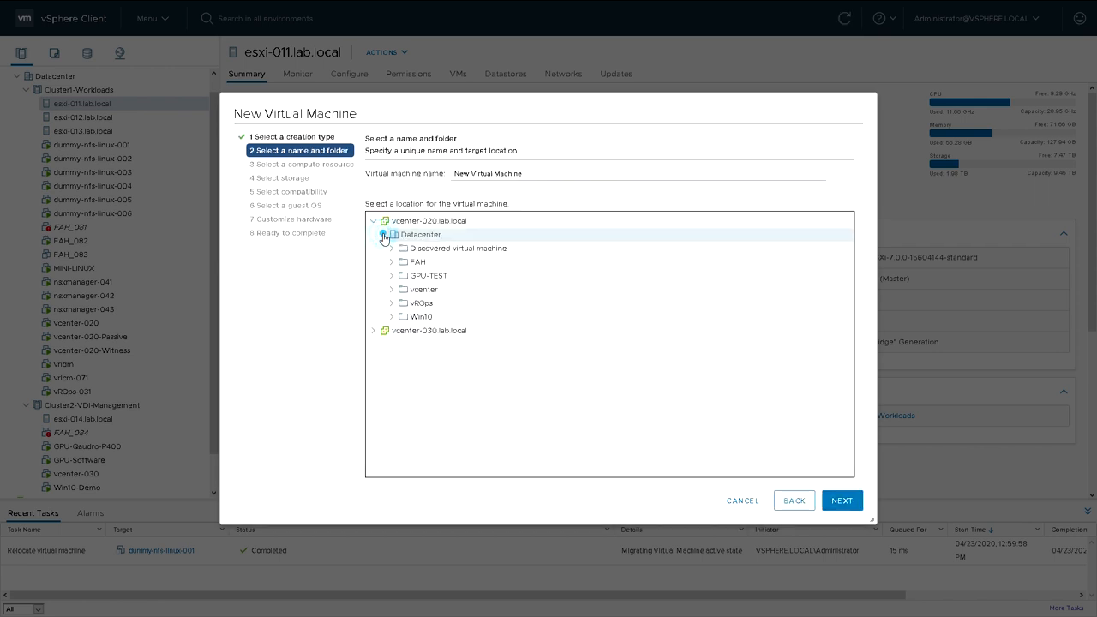
click(384, 237)
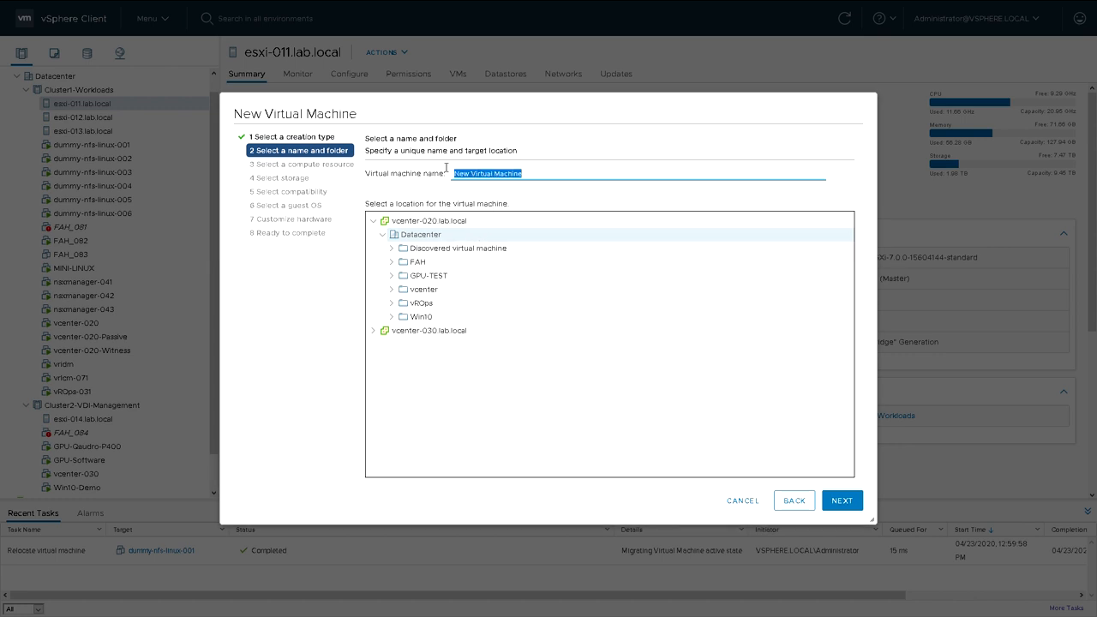
text(ad)
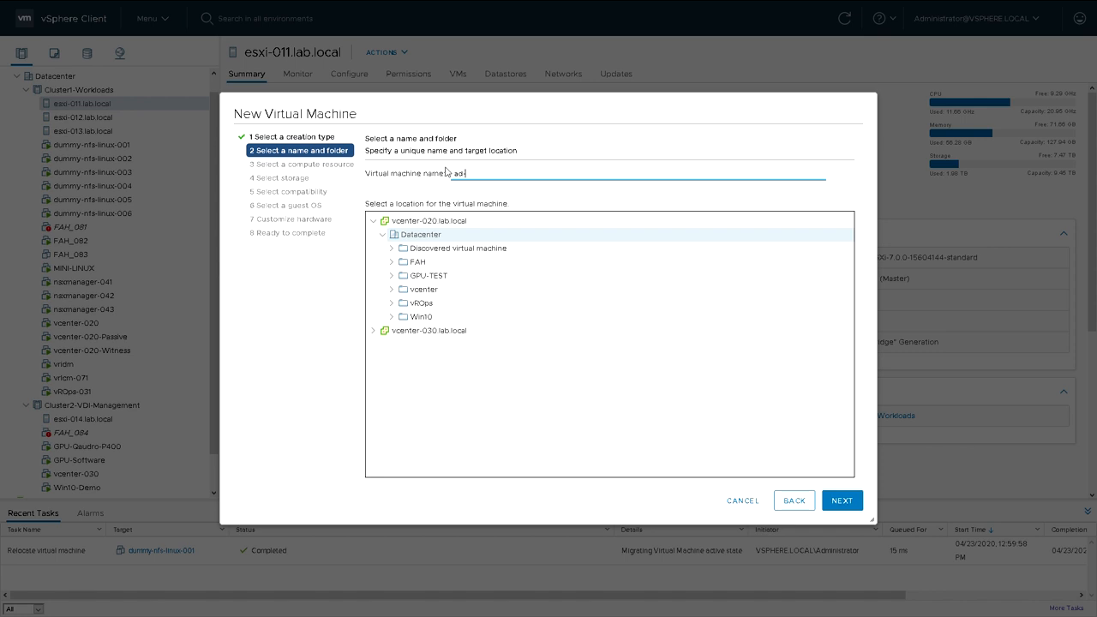
text(-101)
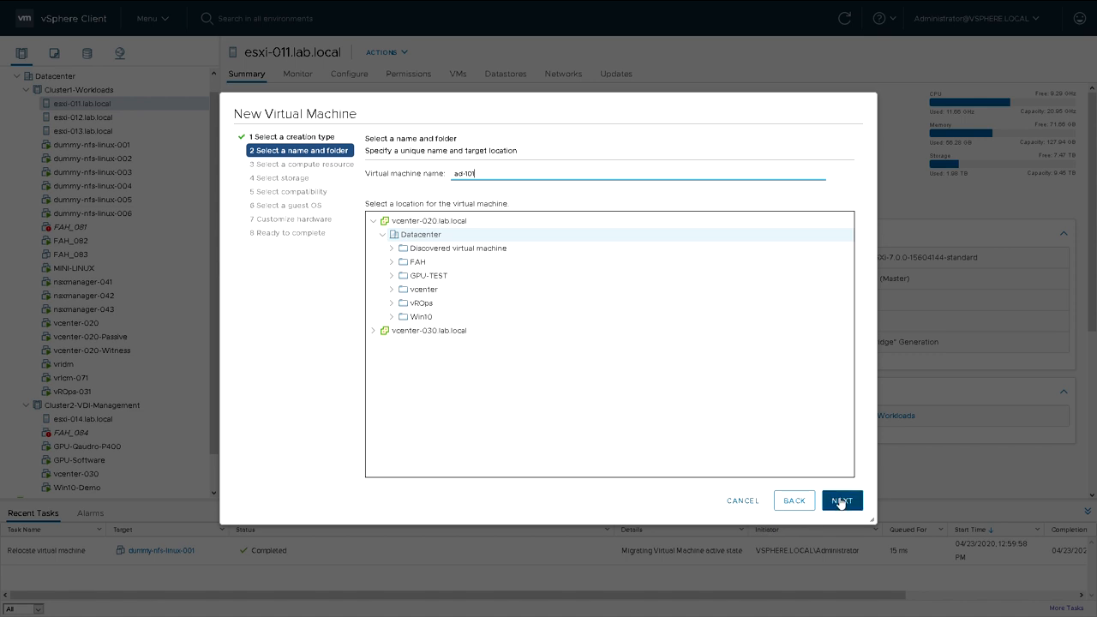
click(842, 501)
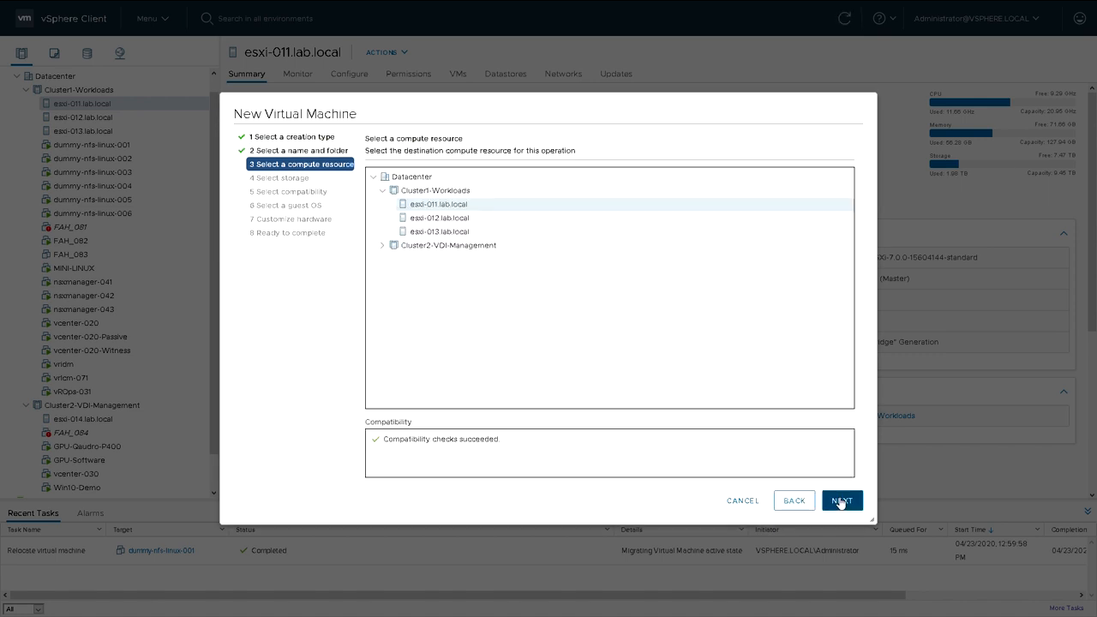
Accept esxi-011.lab.local as compute, choose the esxi-011-256-general datastore, and keep ESXi 7.0 and later compatibility
click(840, 501)
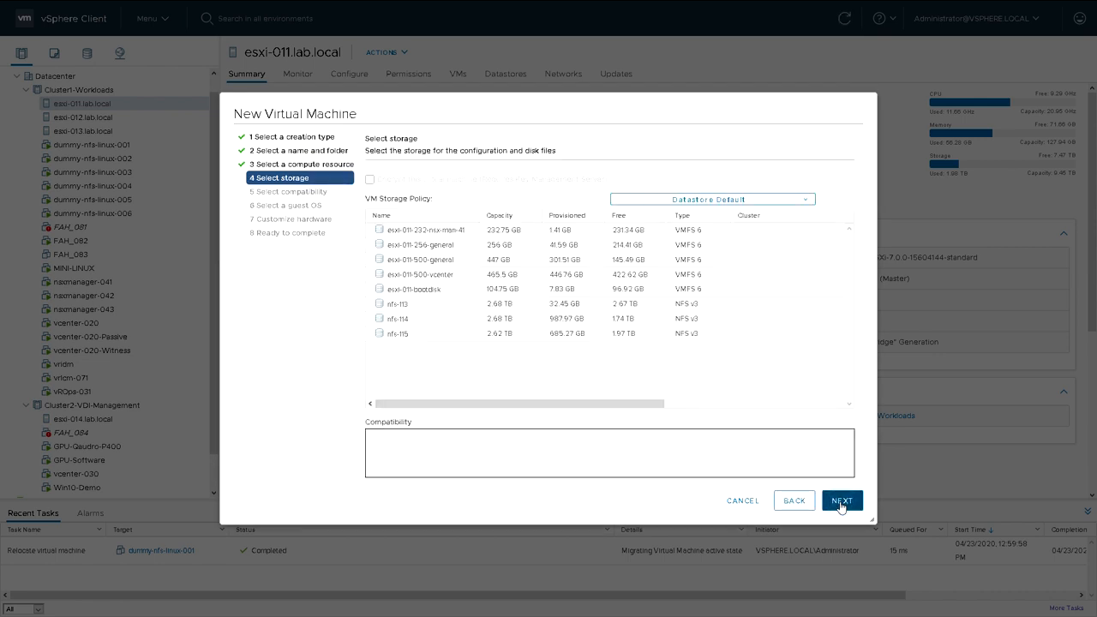
mouse_move(498, 247)
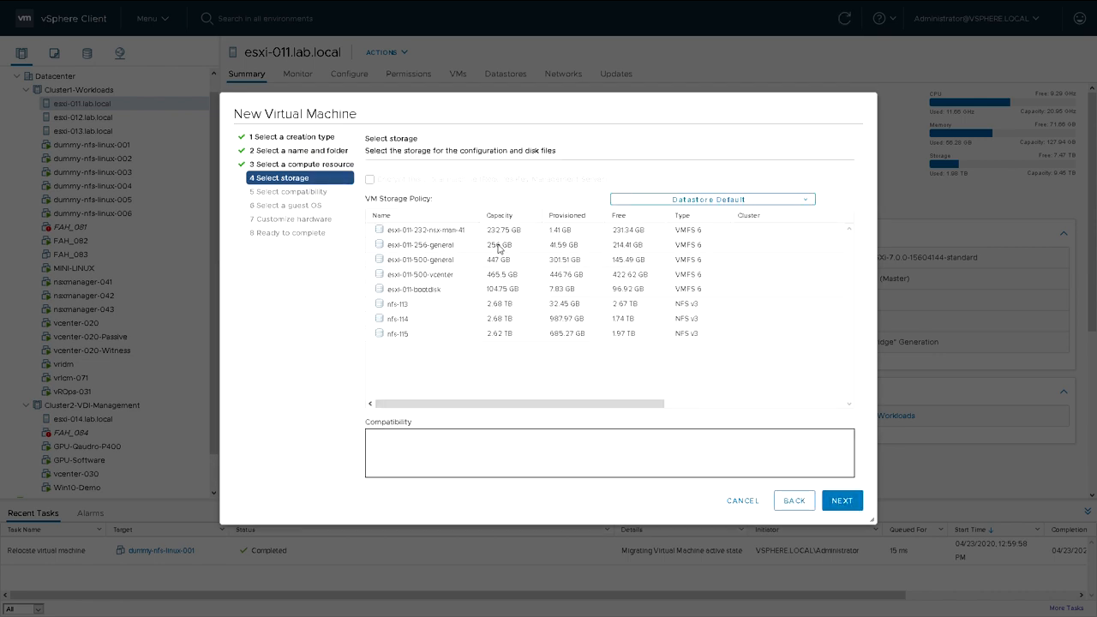
click(420, 245)
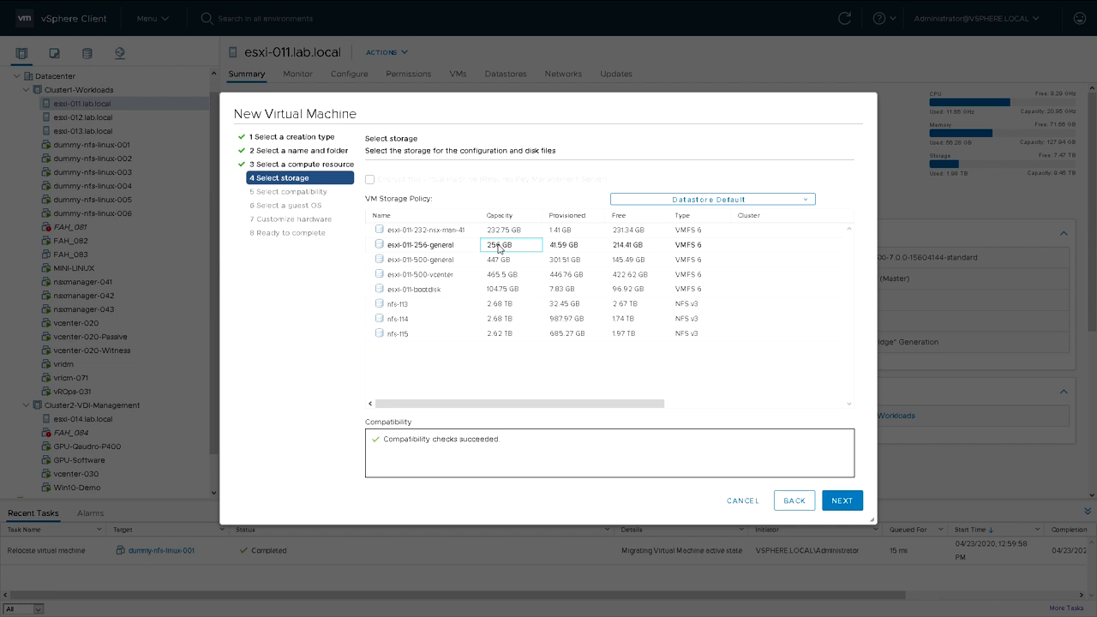
mouse_move(532, 360)
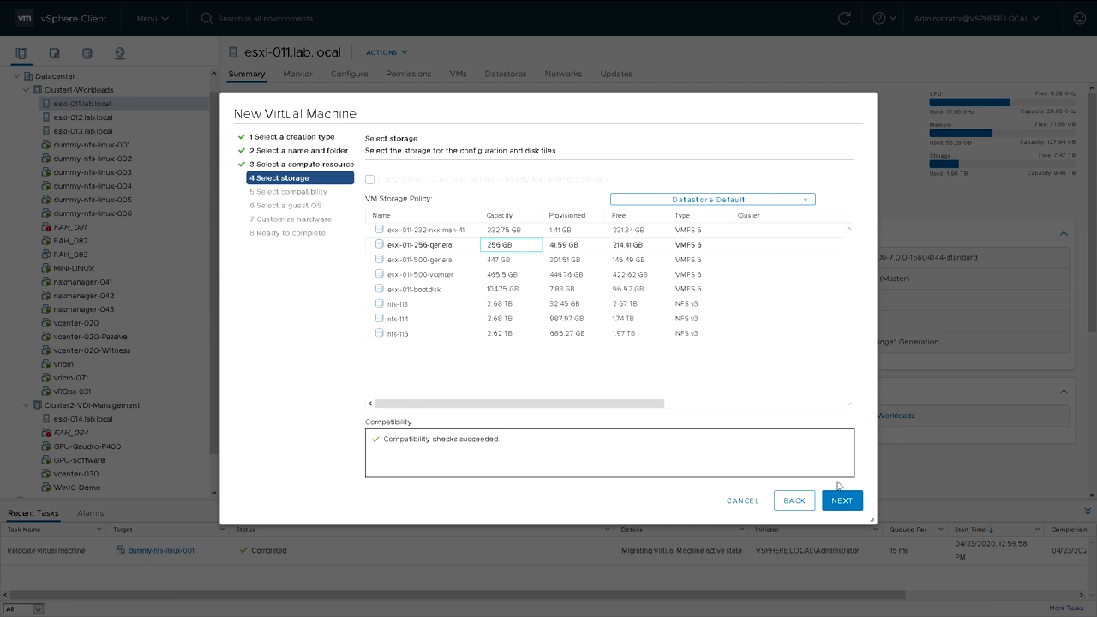
click(842, 501)
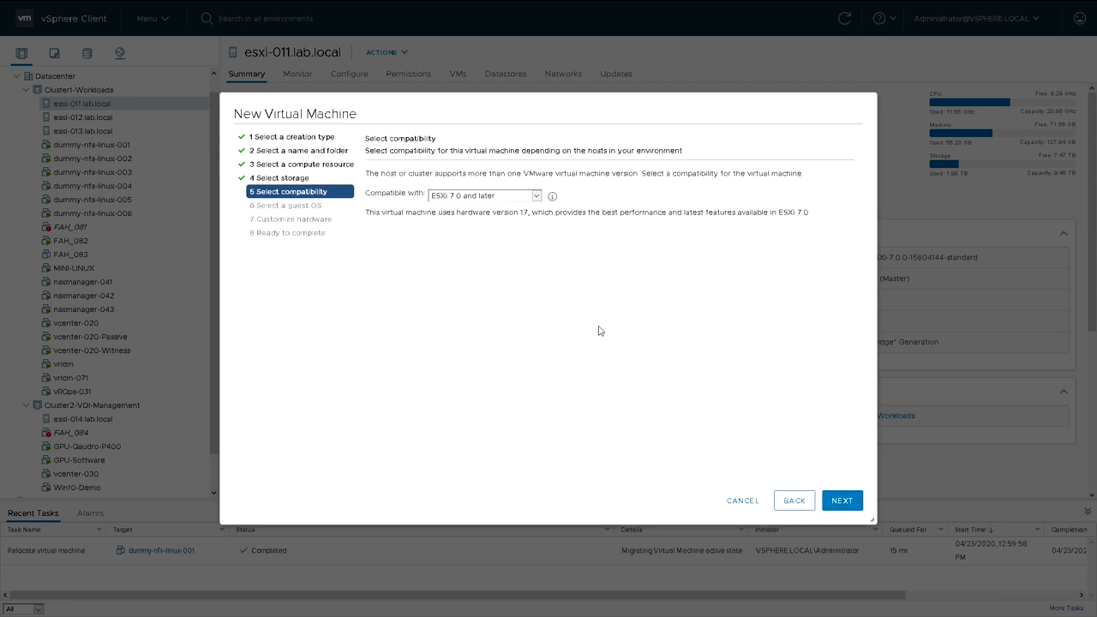
click(537, 195)
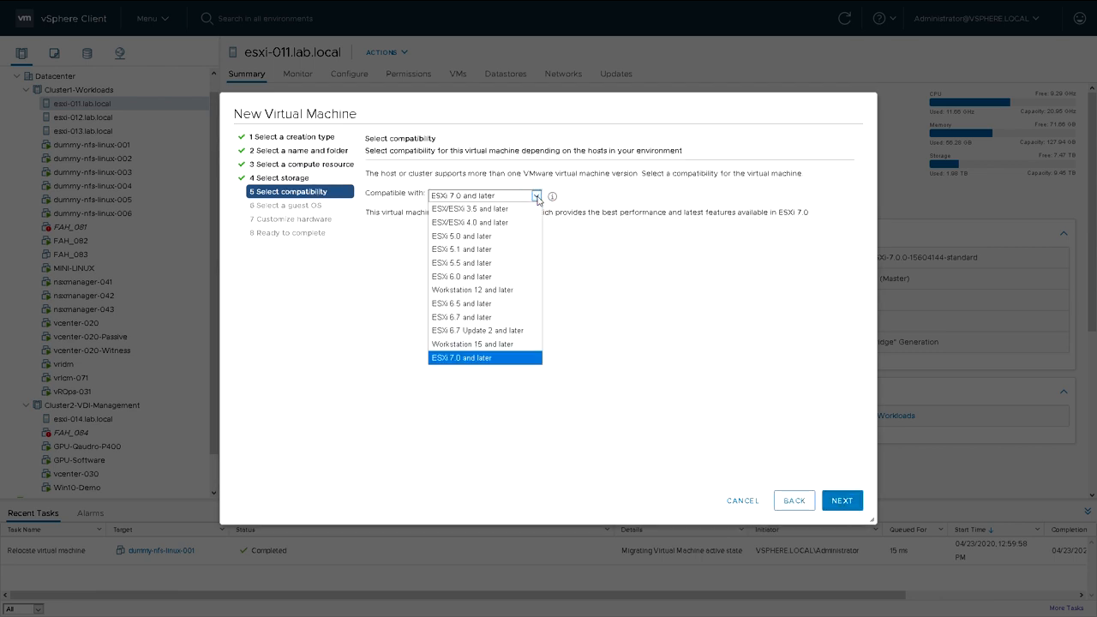
click(484, 358)
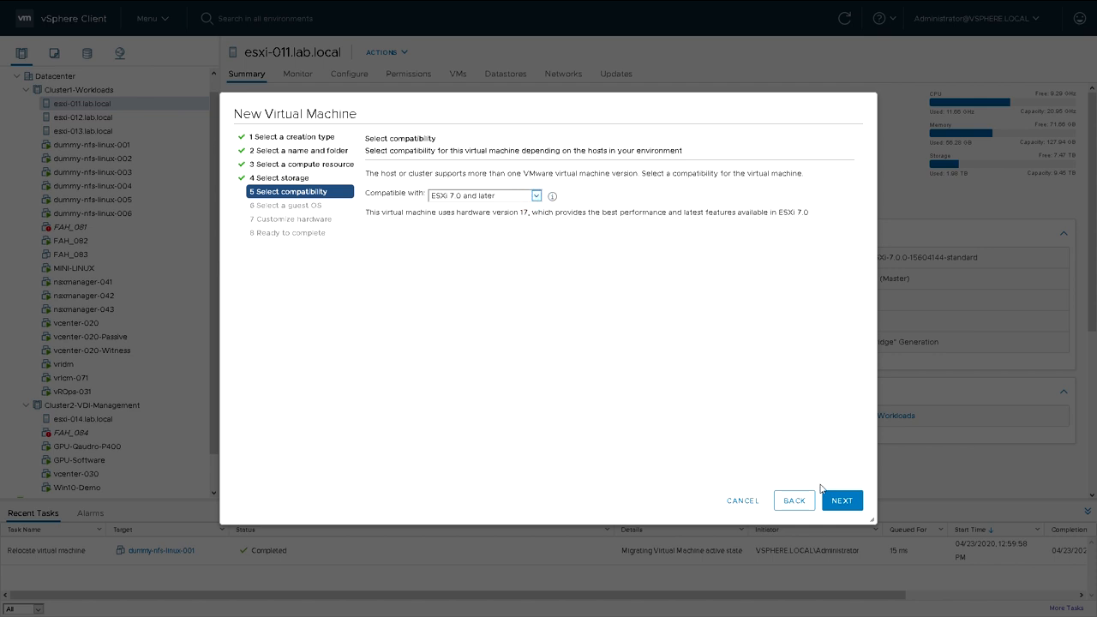
Set guest OS family Windows, version Microsoft Windows Server 2019 (64-bit), and advance to hardware customization
click(842, 500)
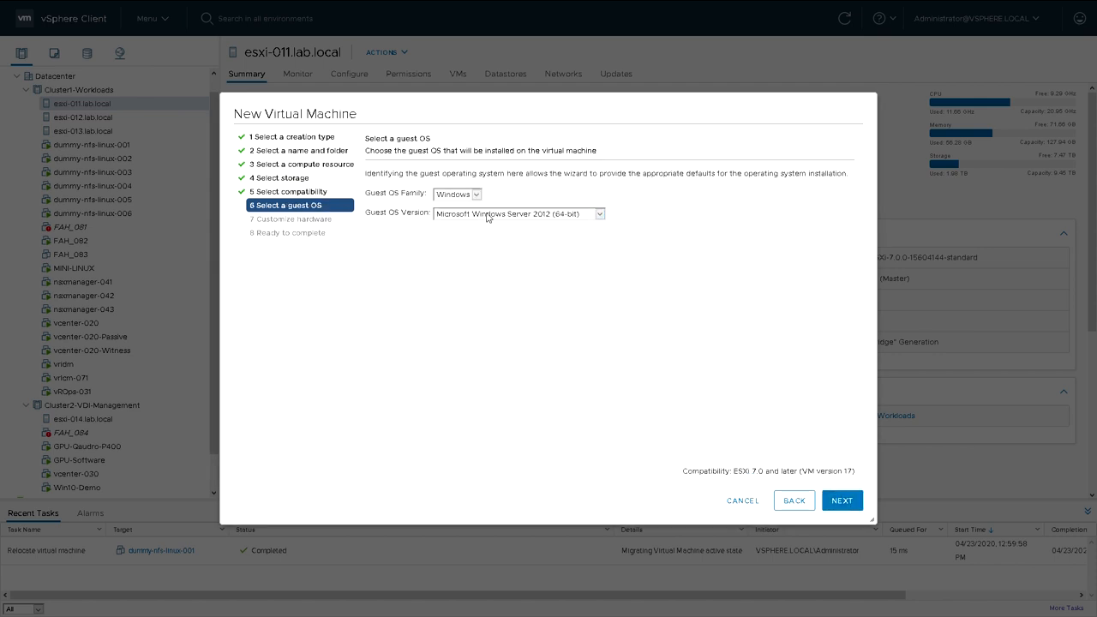
click(456, 192)
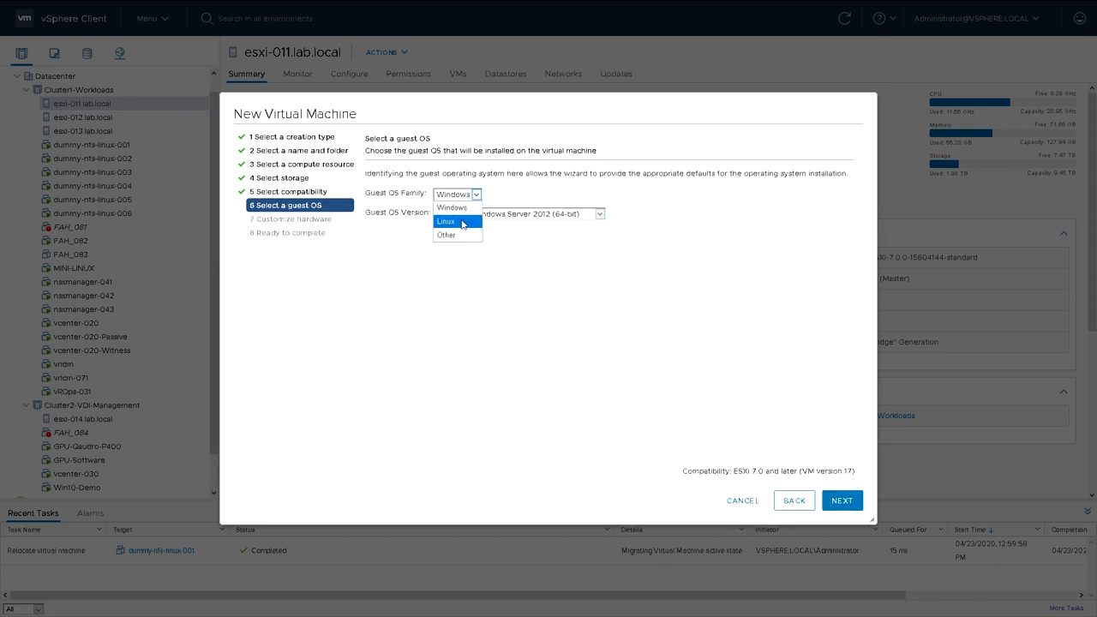
click(452, 206)
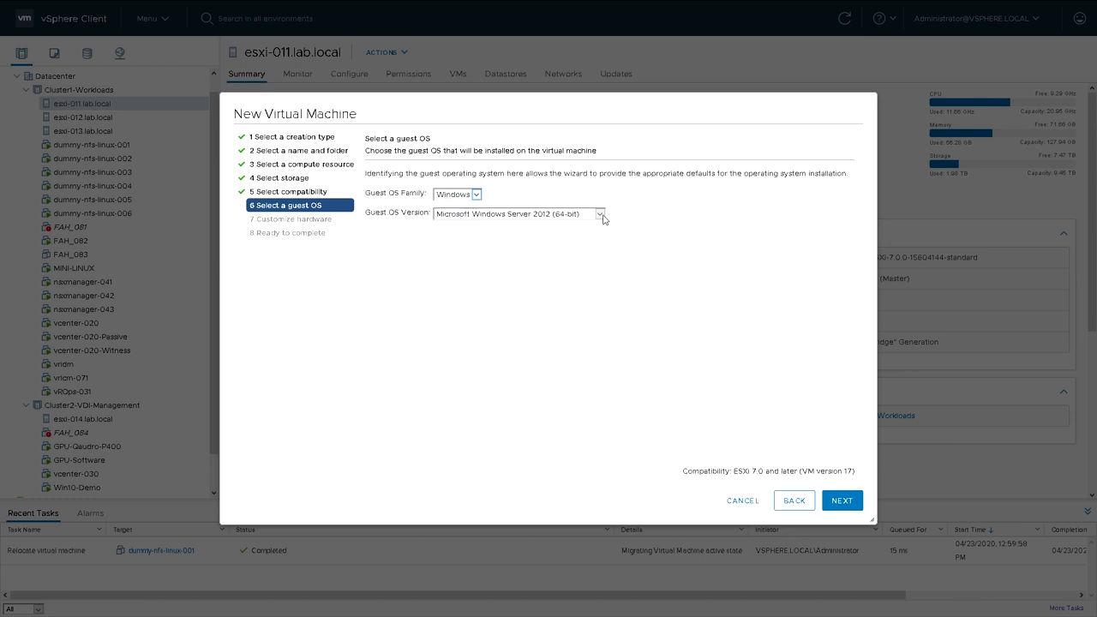
click(600, 214)
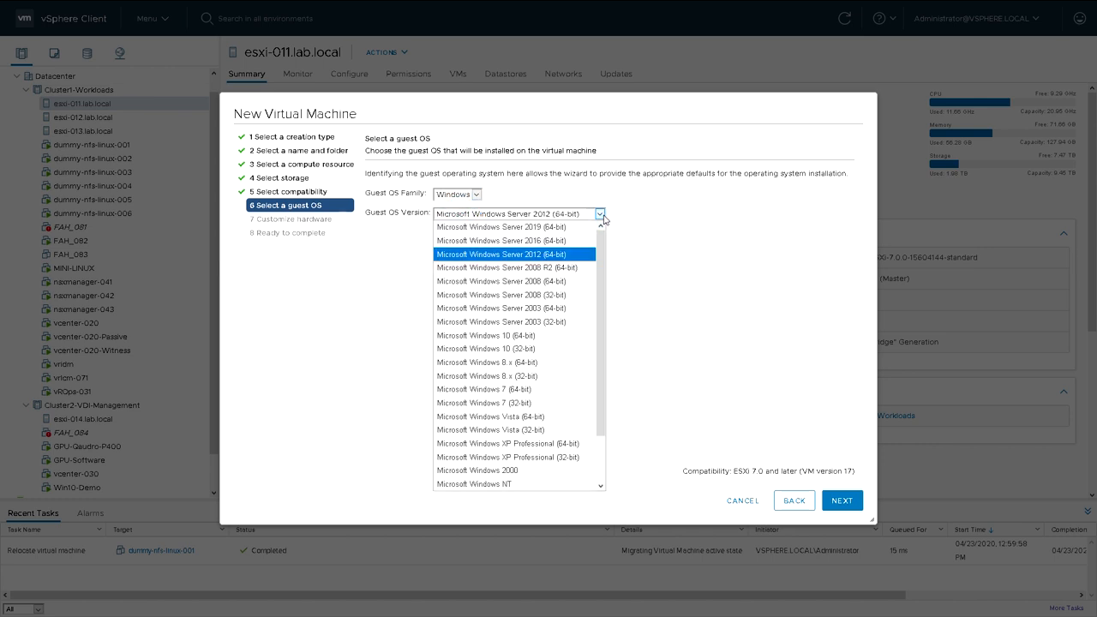
click(501, 226)
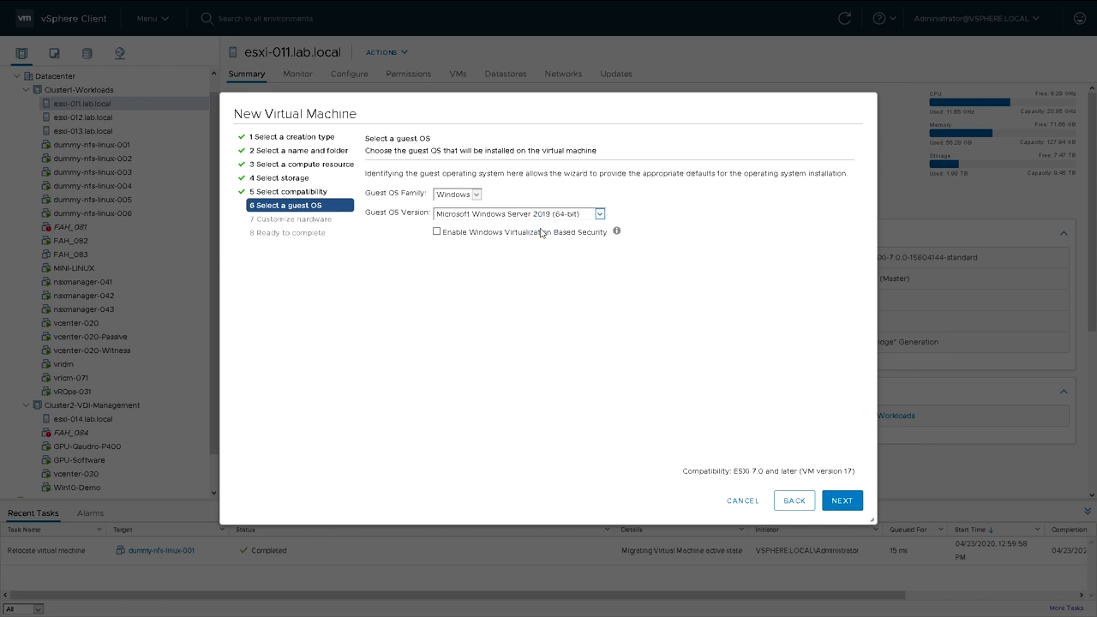
mouse_move(617, 236)
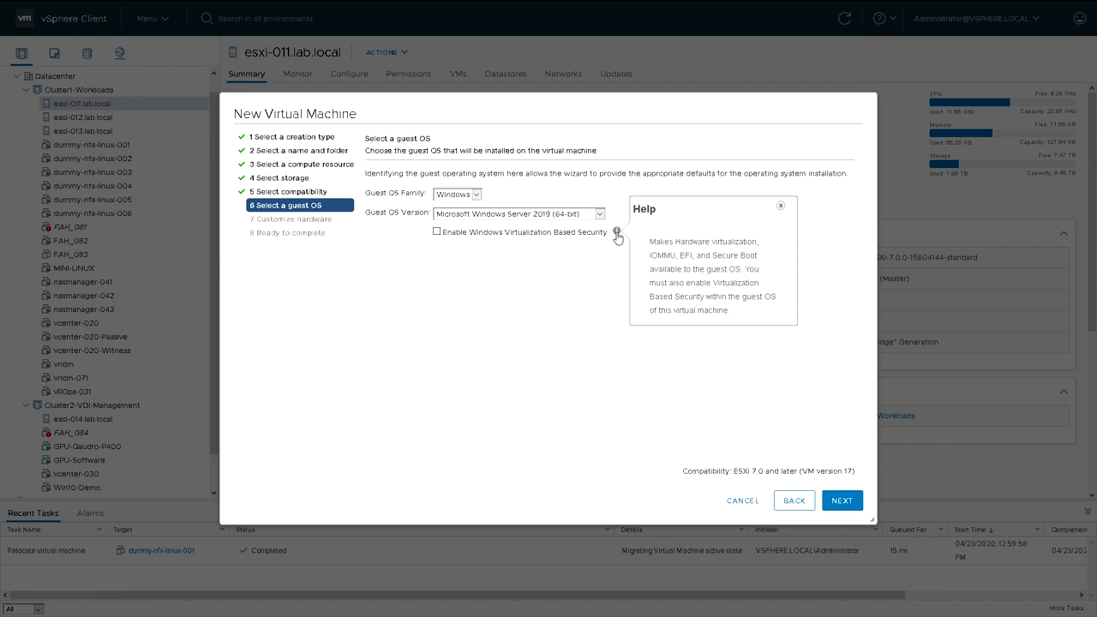
mouse_move(549, 305)
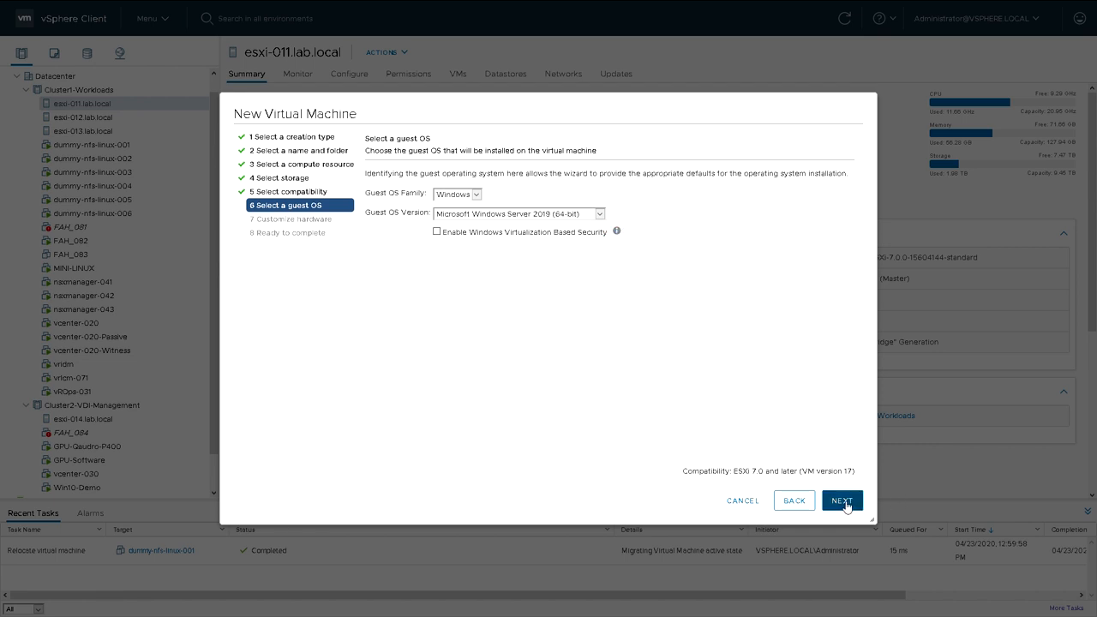
click(842, 501)
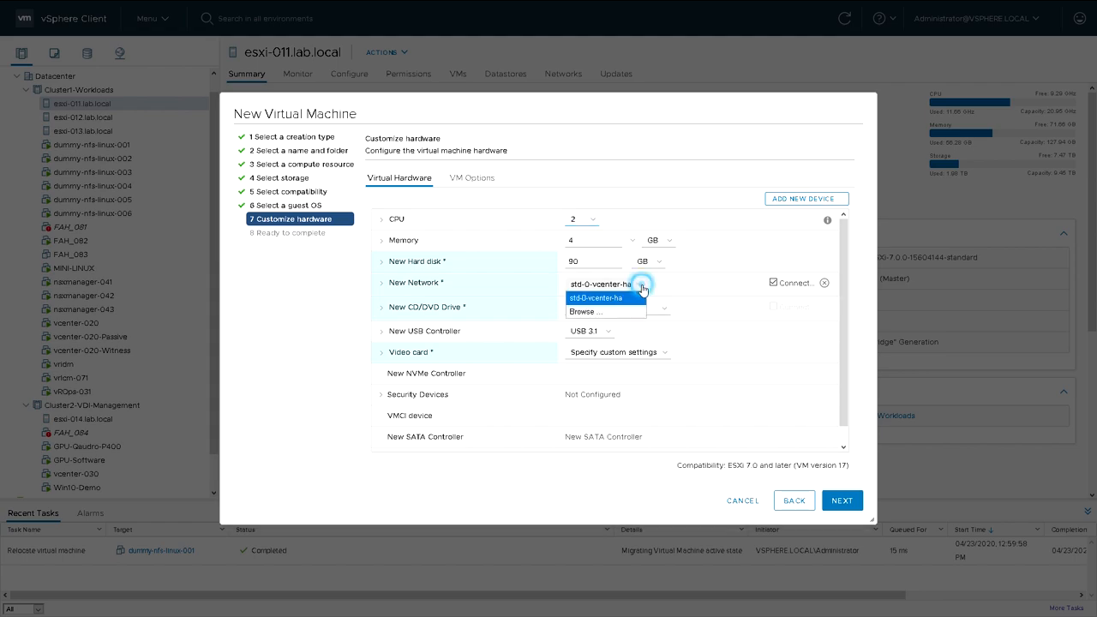
Attach the new network adapter to the vlan-0000 network and collapse the video card settings
click(585, 312)
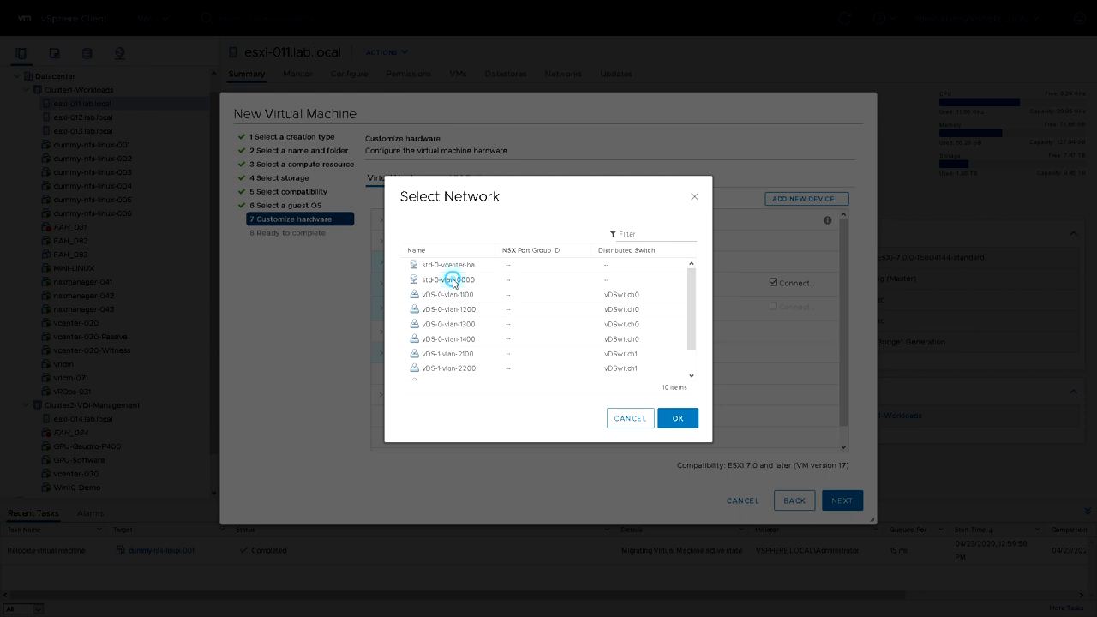
click(677, 419)
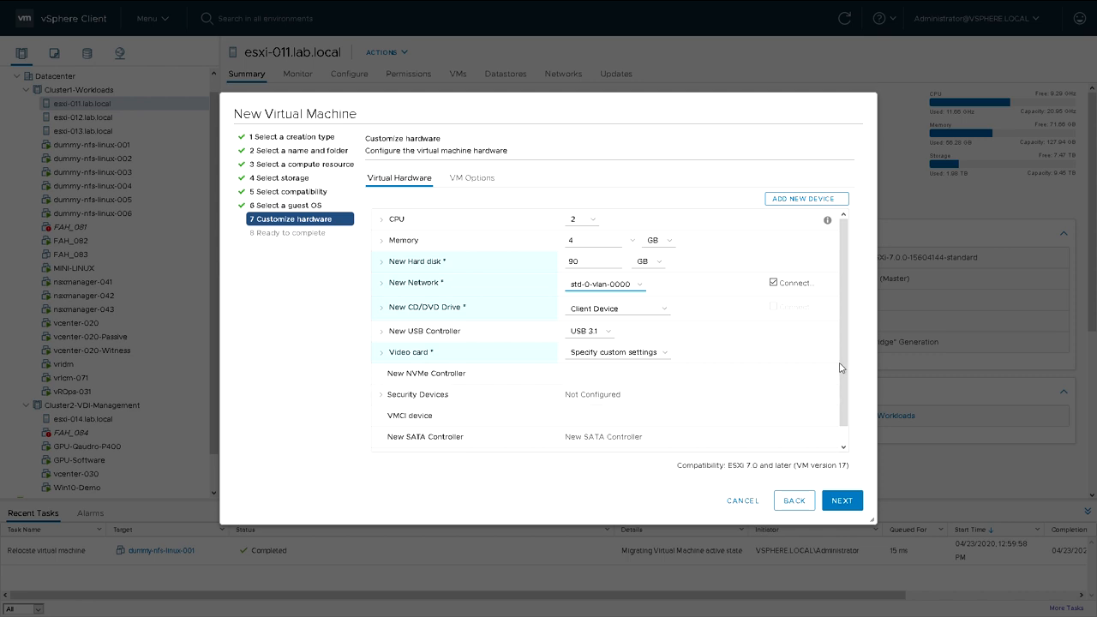
click(665, 335)
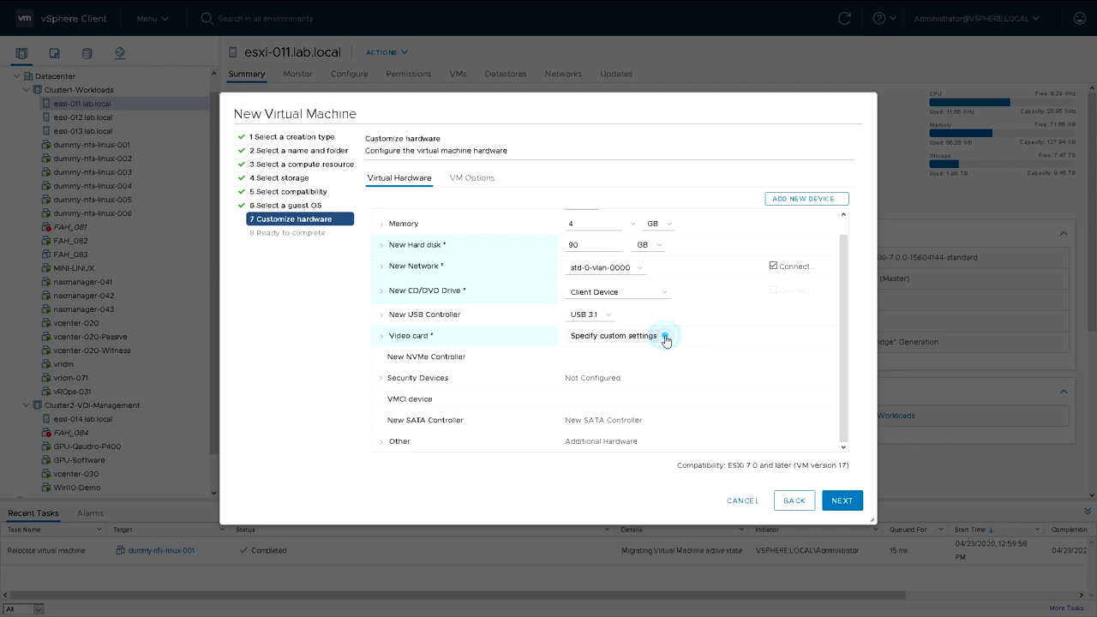
click(380, 335)
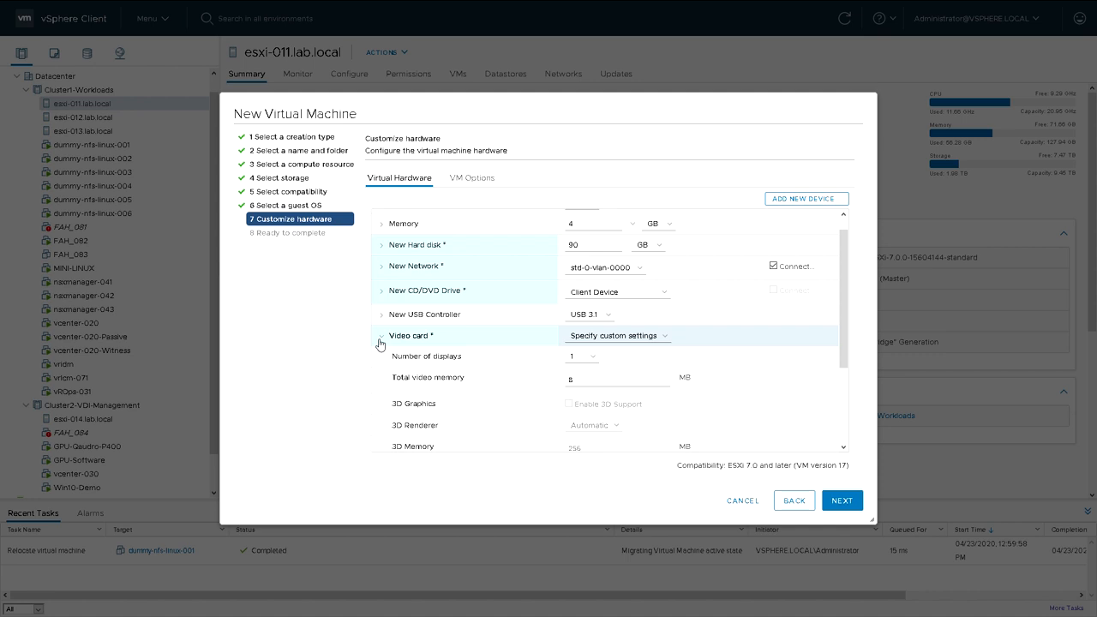
click(381, 335)
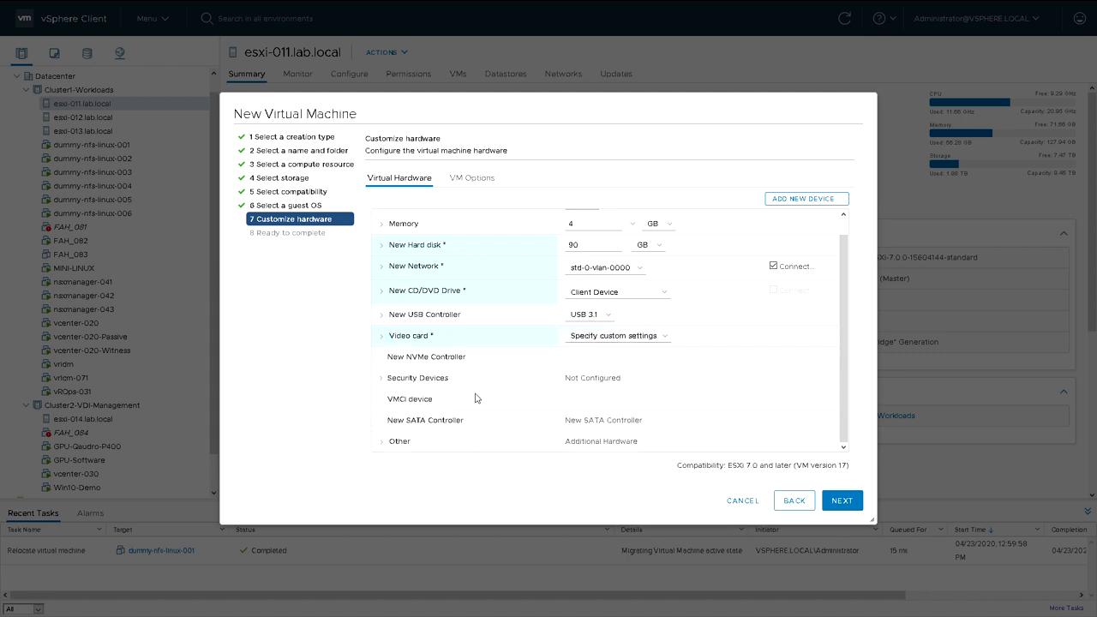
Point the CD/DVD drive at Server-2019-90-day-eval.iso from the nfa-fs datastore's iso folder
click(665, 292)
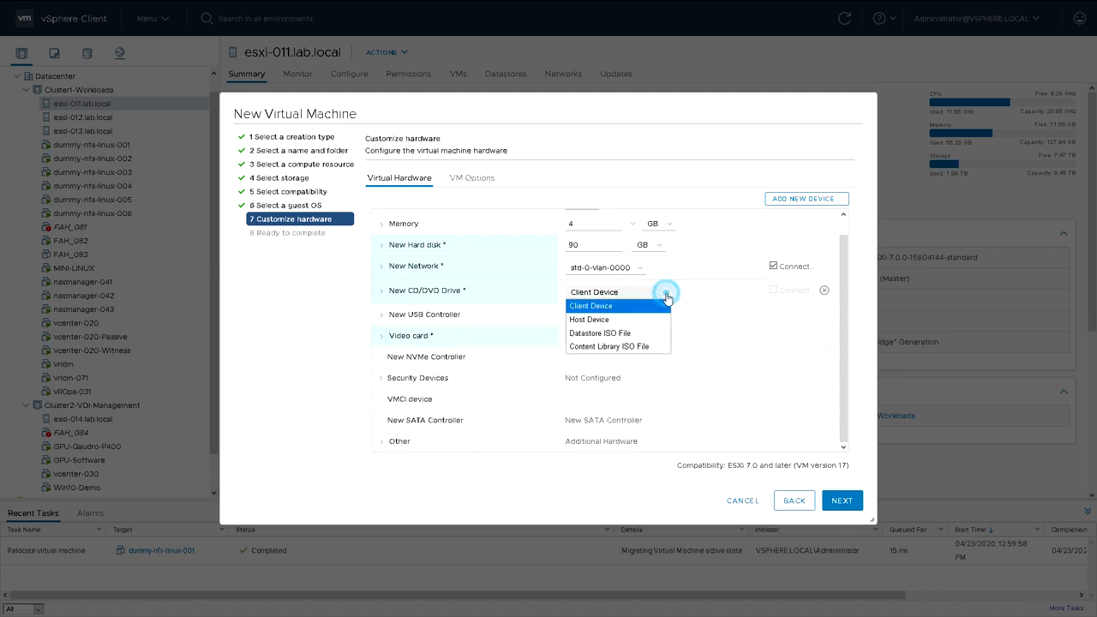
click(600, 333)
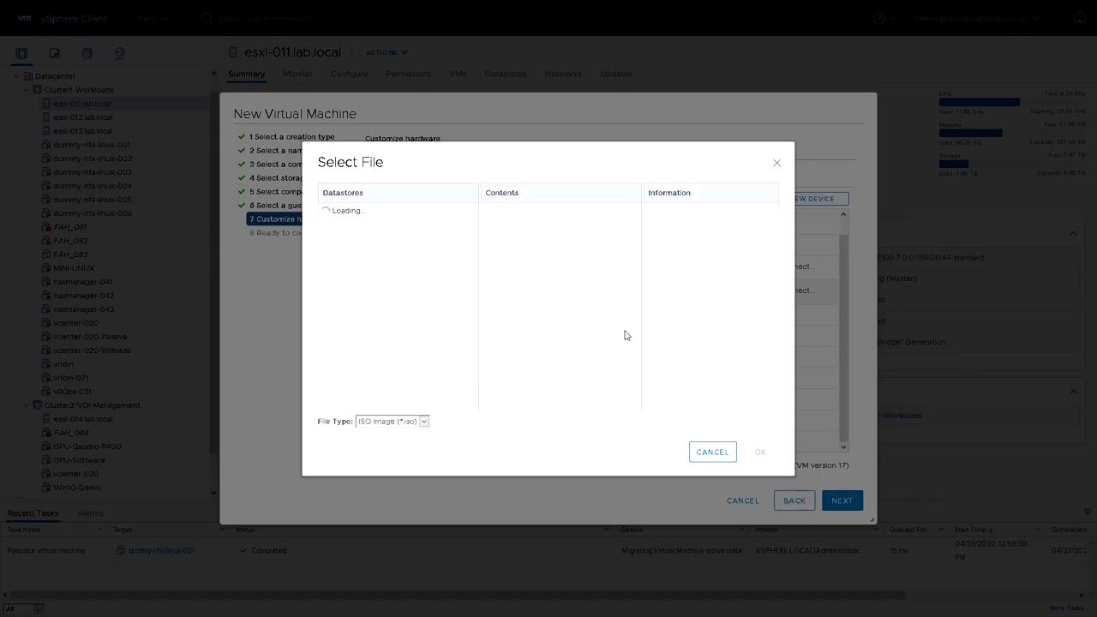
click(353, 308)
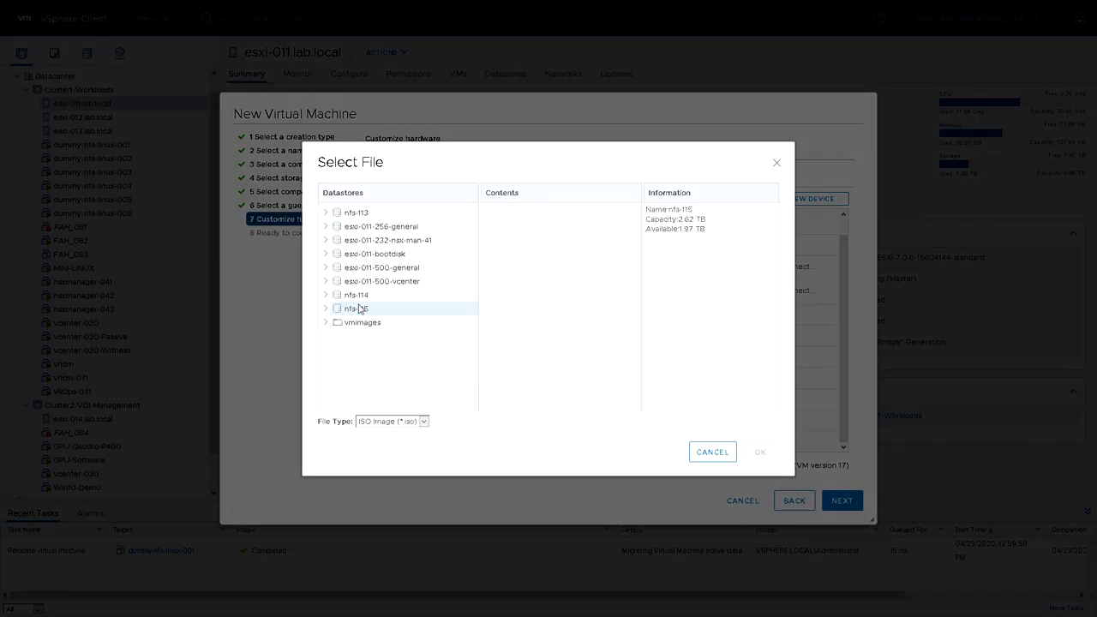
click(353, 308)
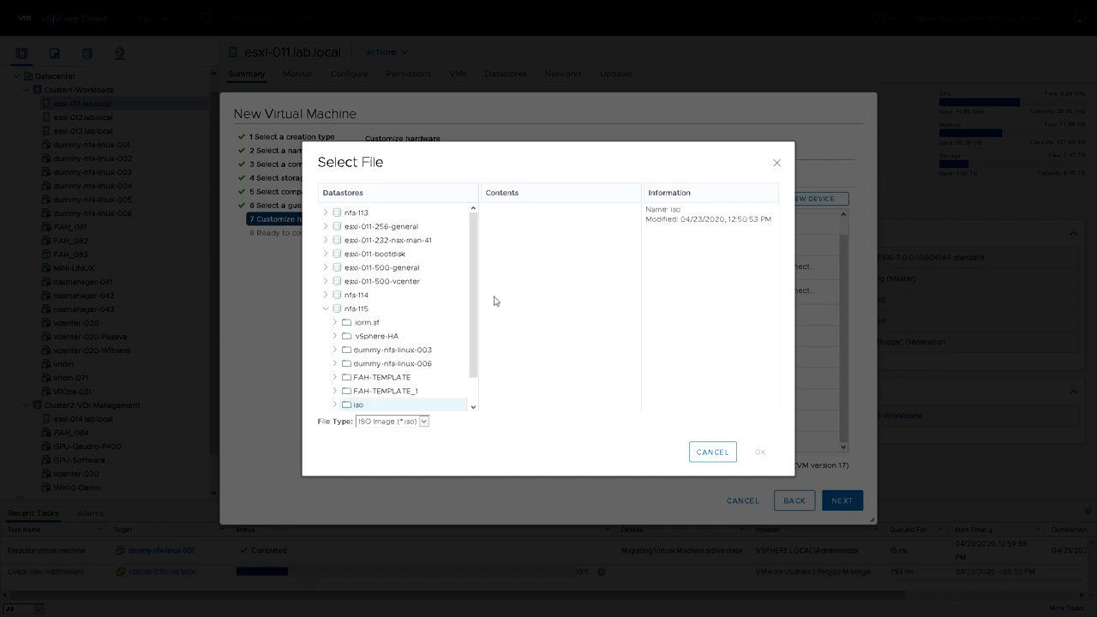
click(356, 404)
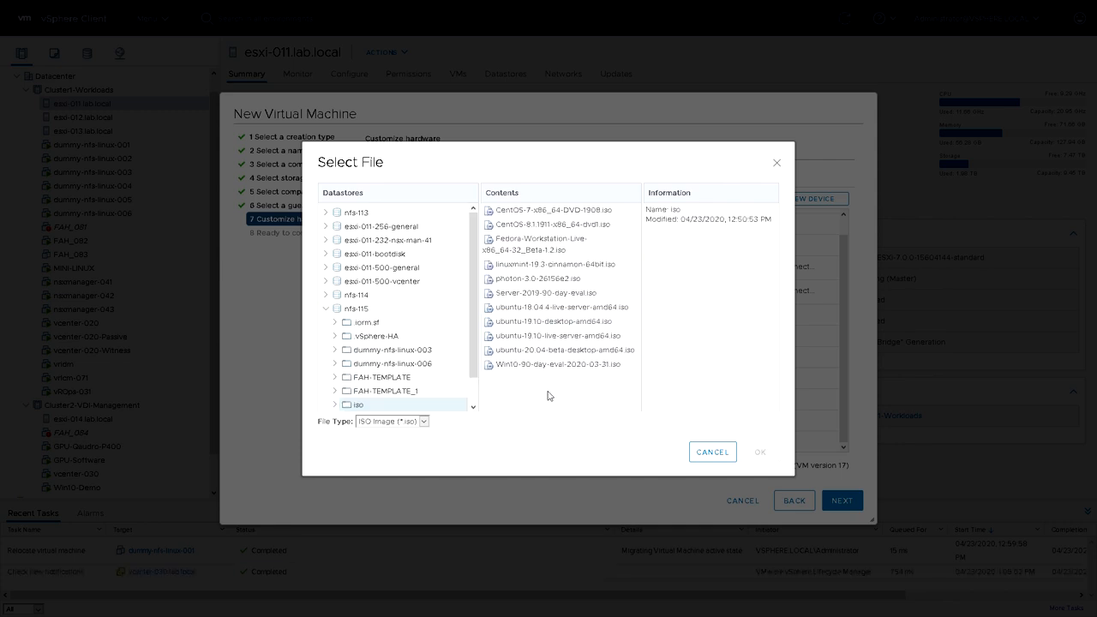
click(545, 293)
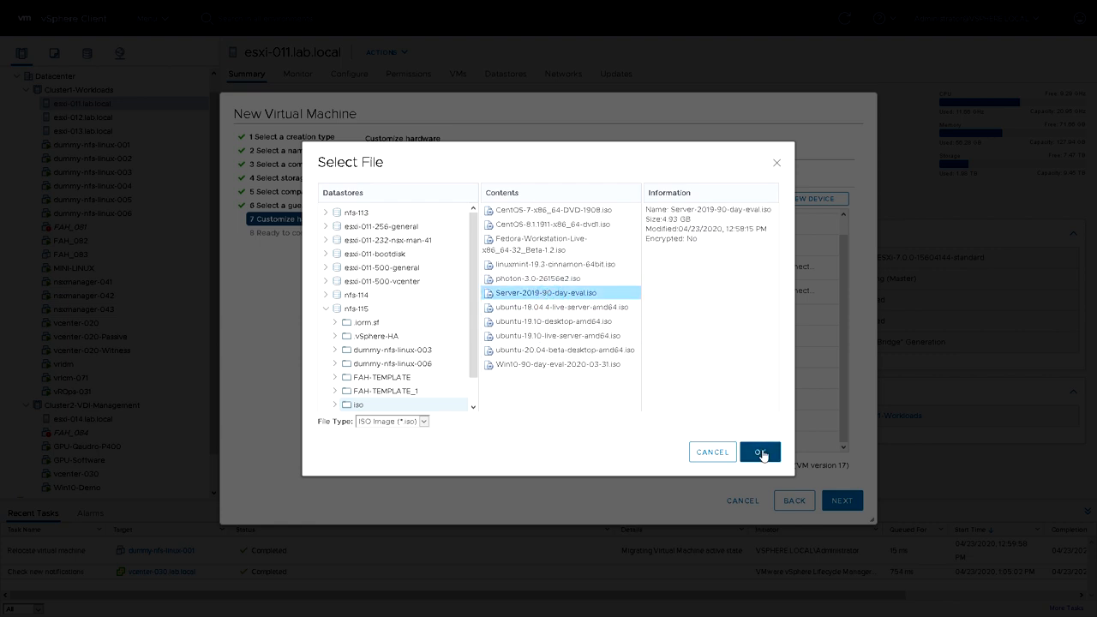
click(760, 452)
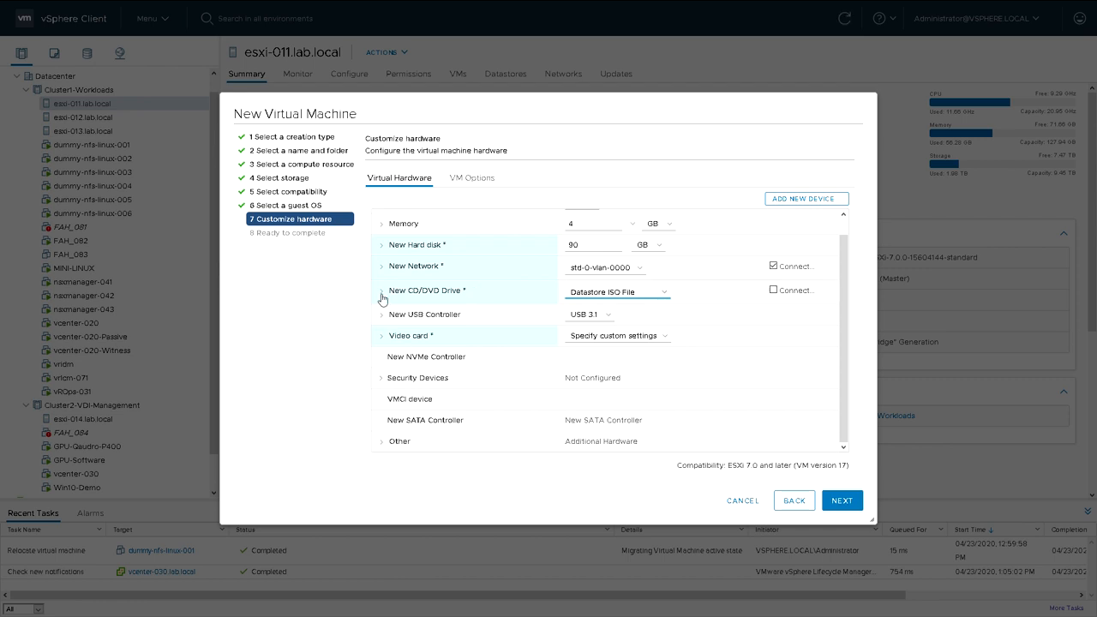
Set the CD/DVD drive to connect at power on
click(382, 291)
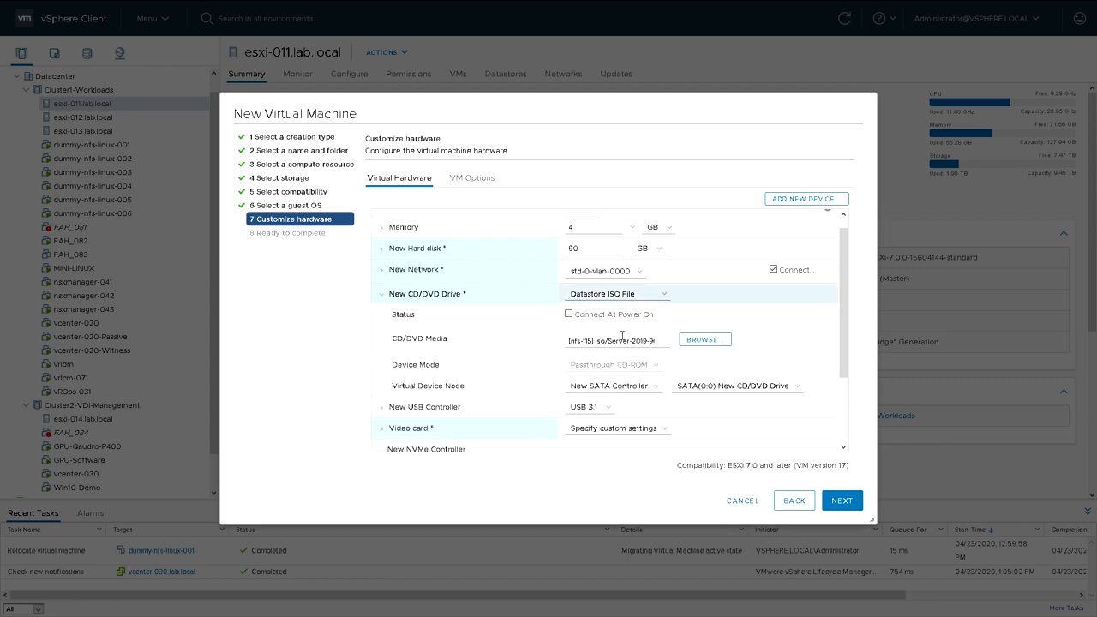
click(569, 315)
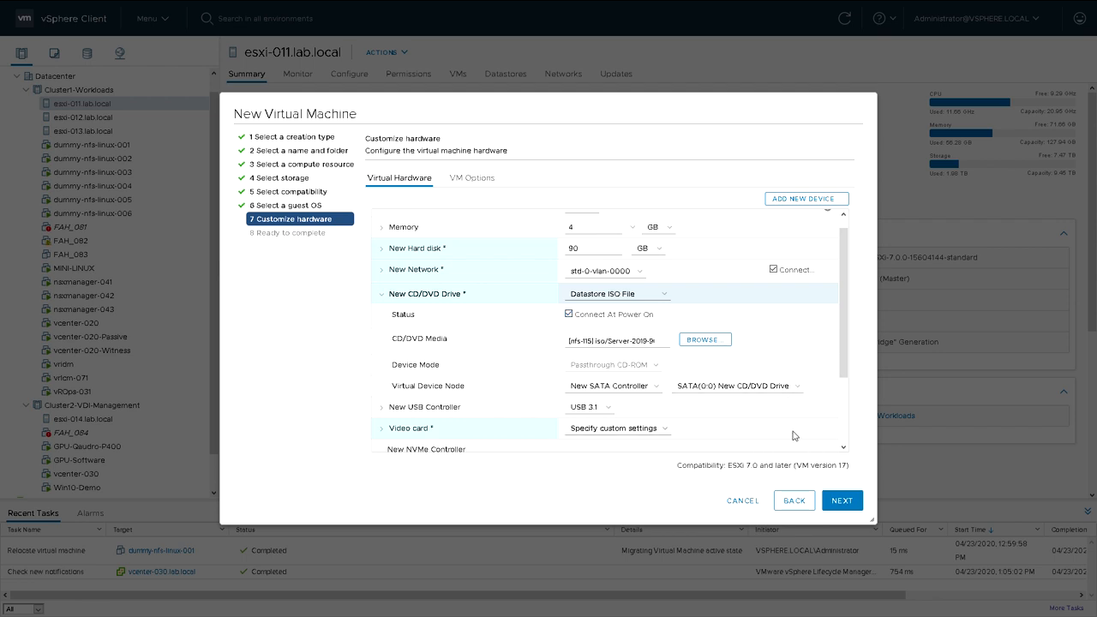
scroll(down, 3)
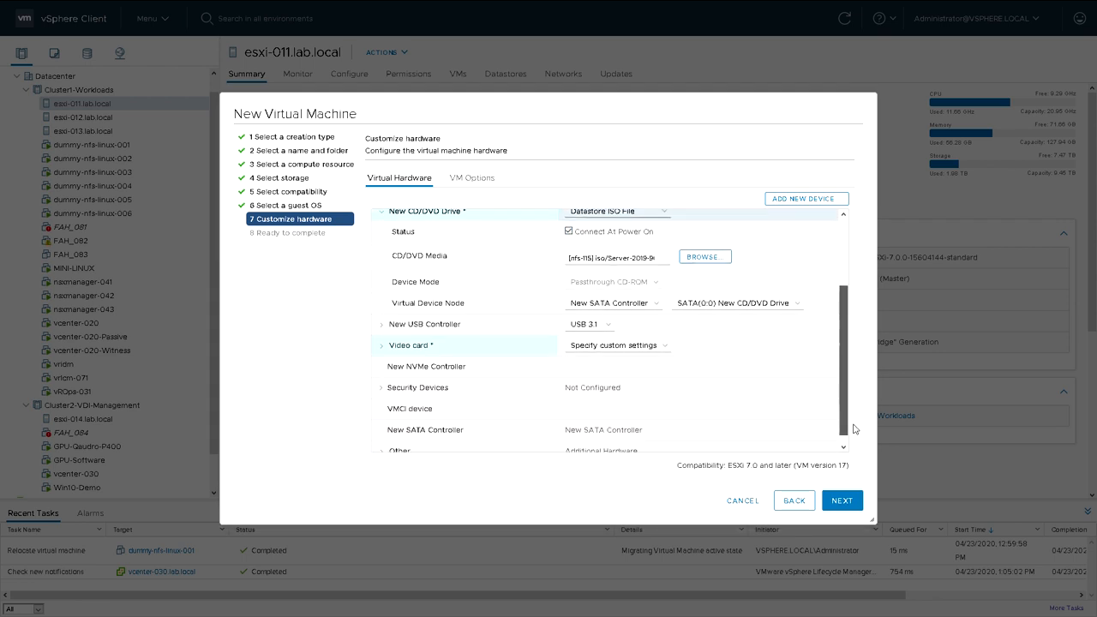
scroll(up, 3)
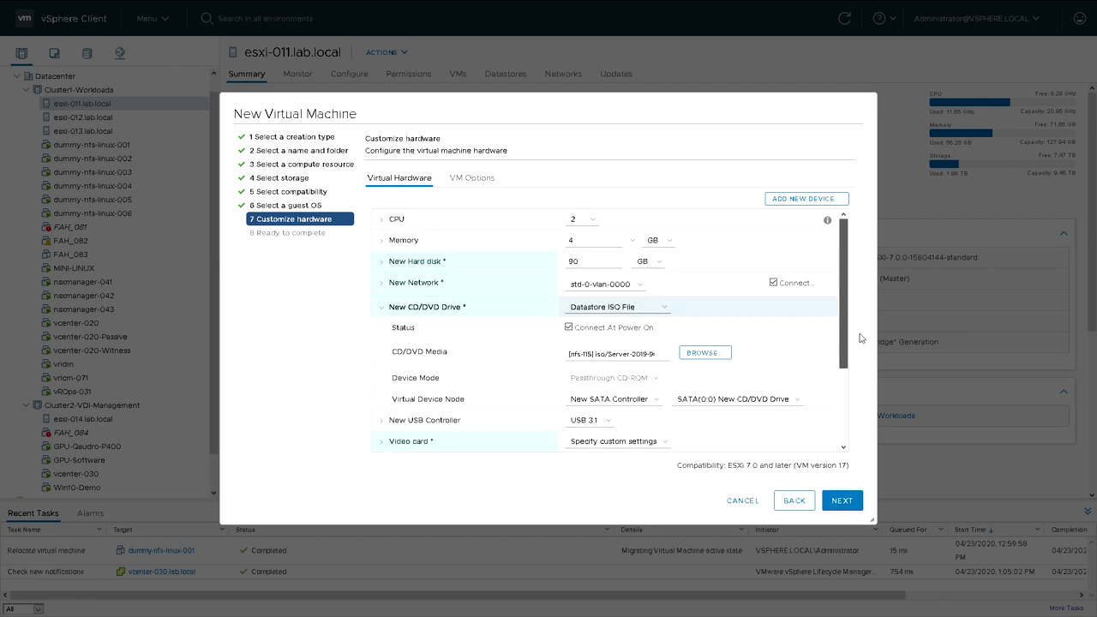
click(471, 177)
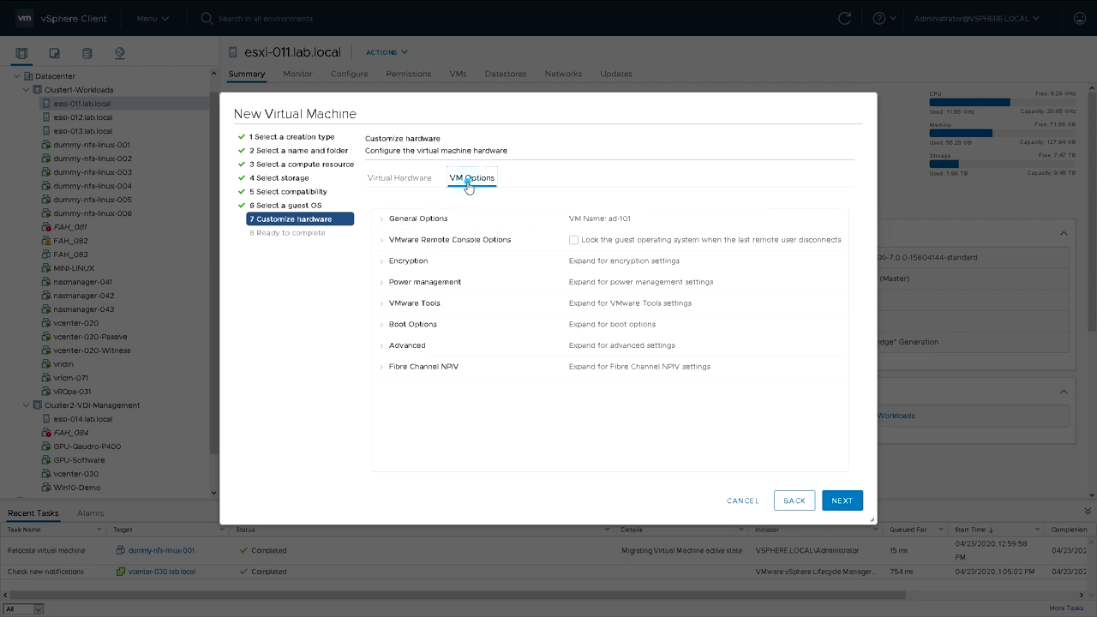
mouse_move(381, 330)
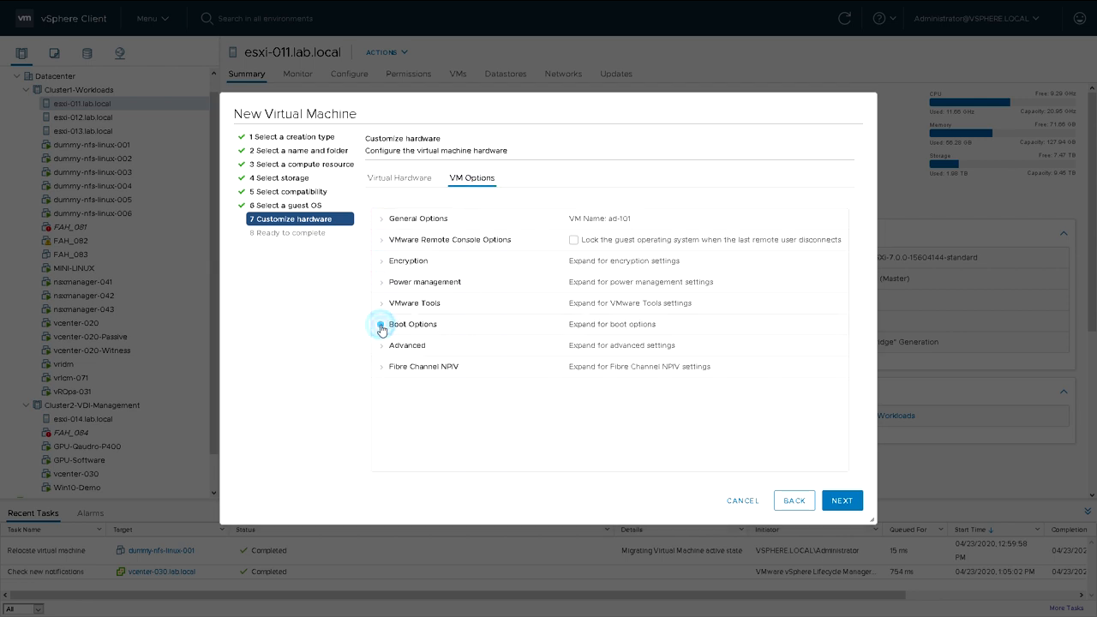
click(411, 324)
text(5000)
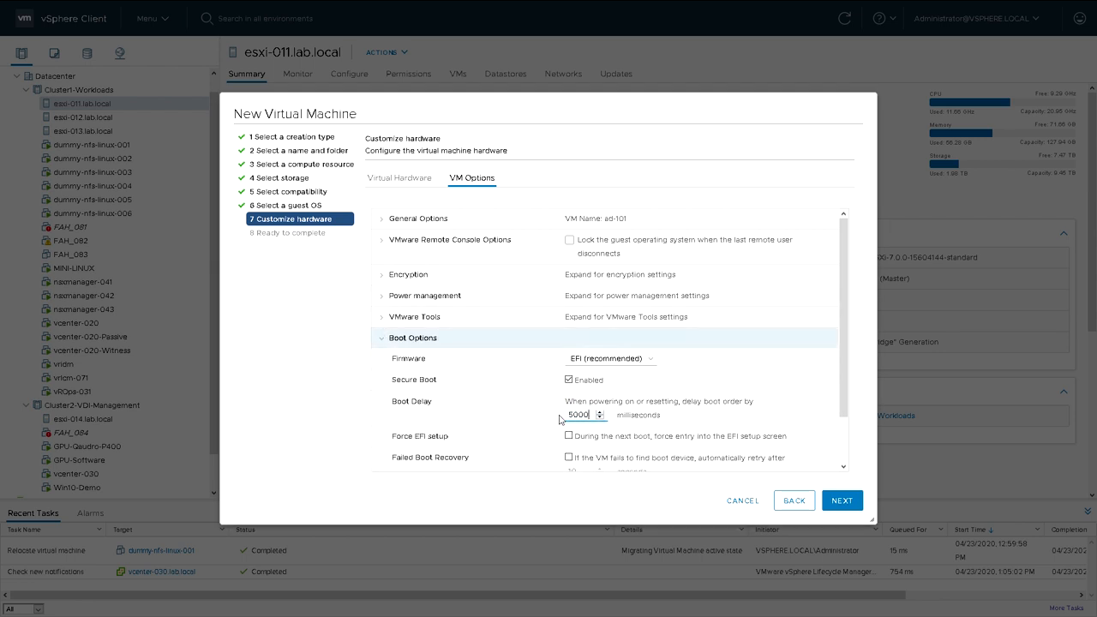
scroll(down, 3)
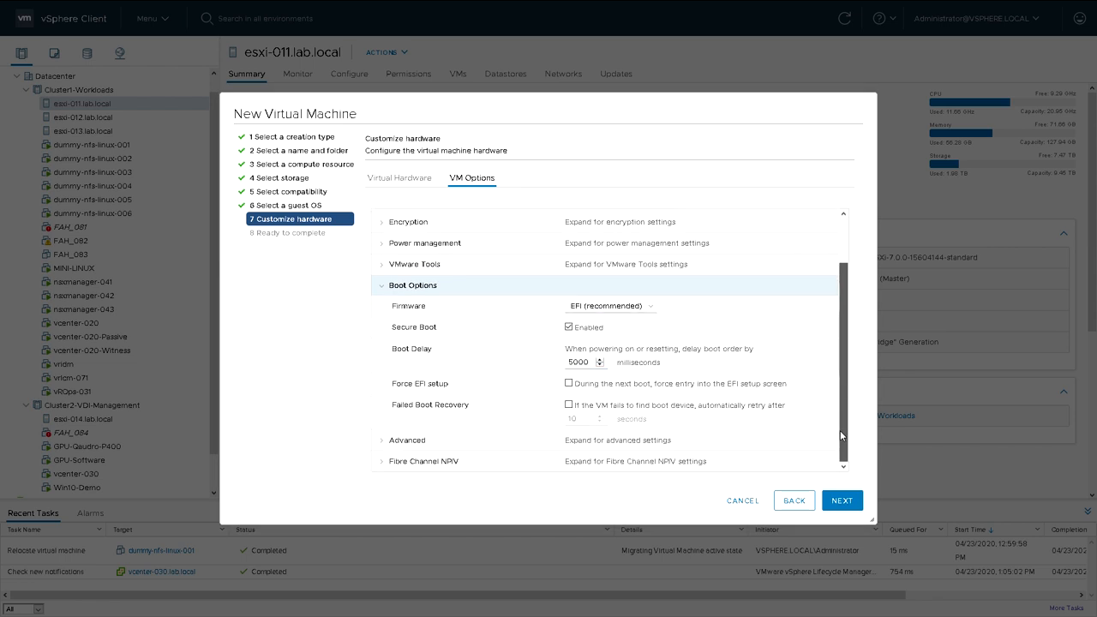
scroll(up, 3)
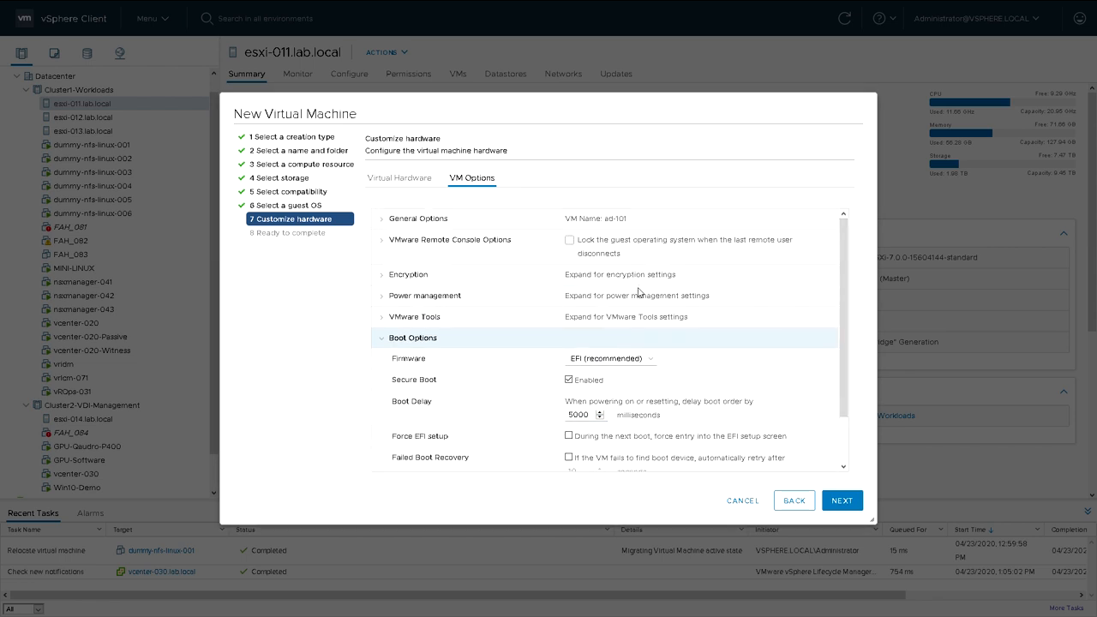
mouse_move(399, 178)
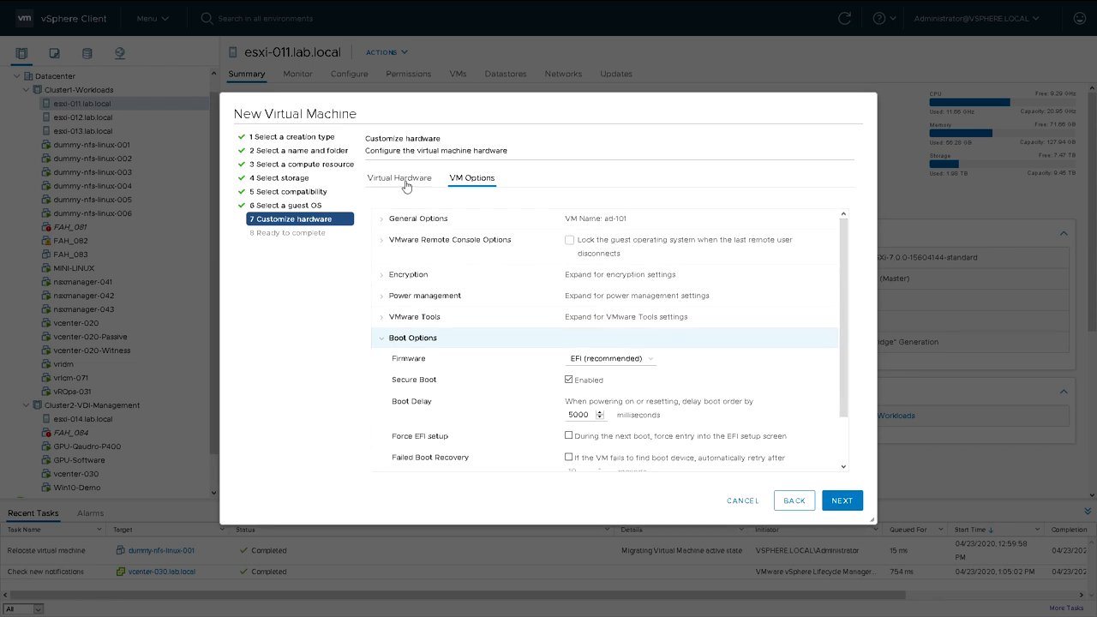
click(398, 177)
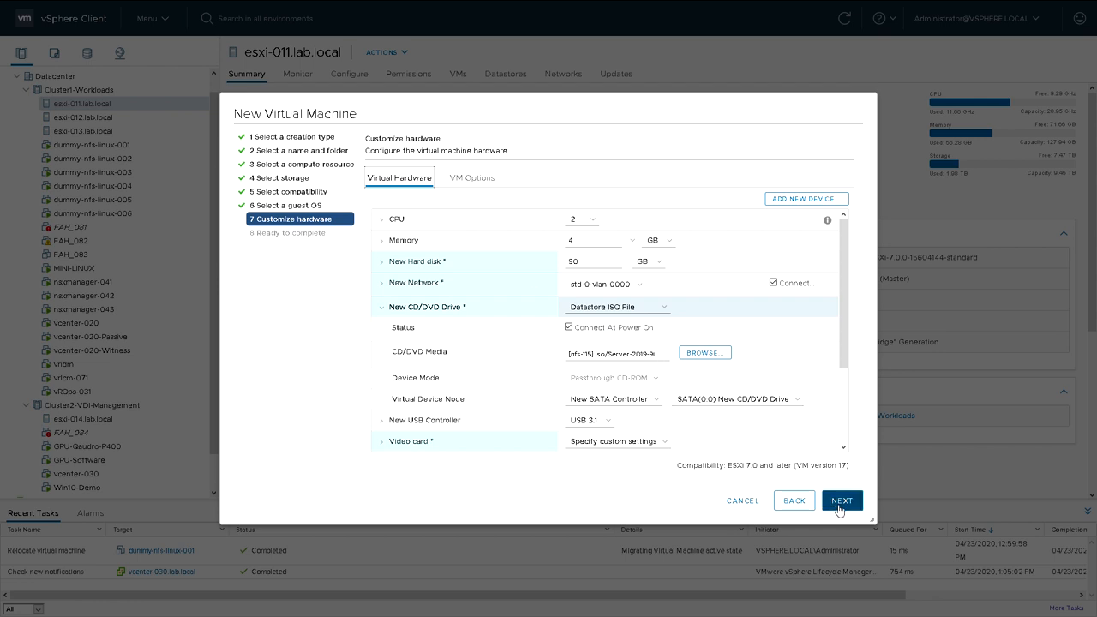
Review the summary and finish creating the ad-101 virtual machine
click(841, 501)
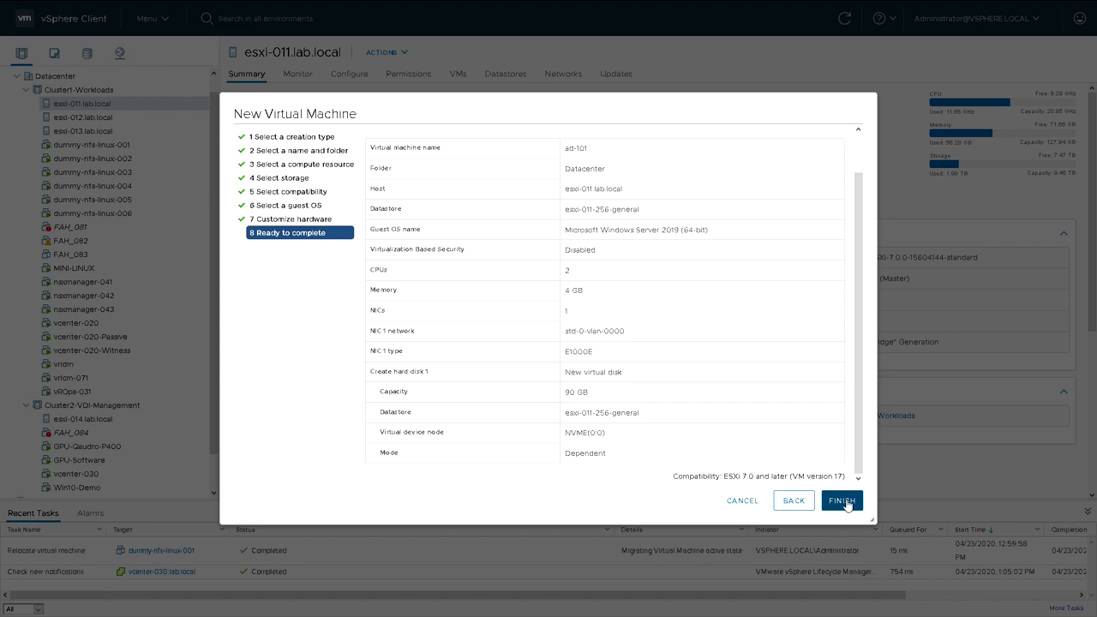
click(842, 500)
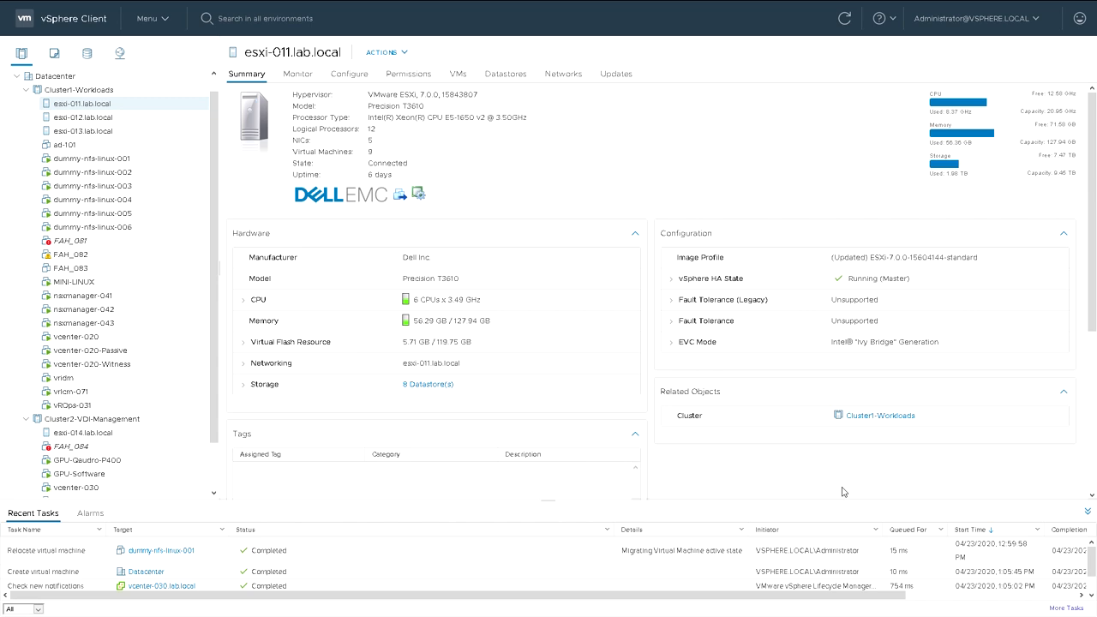
Power on the ad-101 VM and launch its web console
click(63, 144)
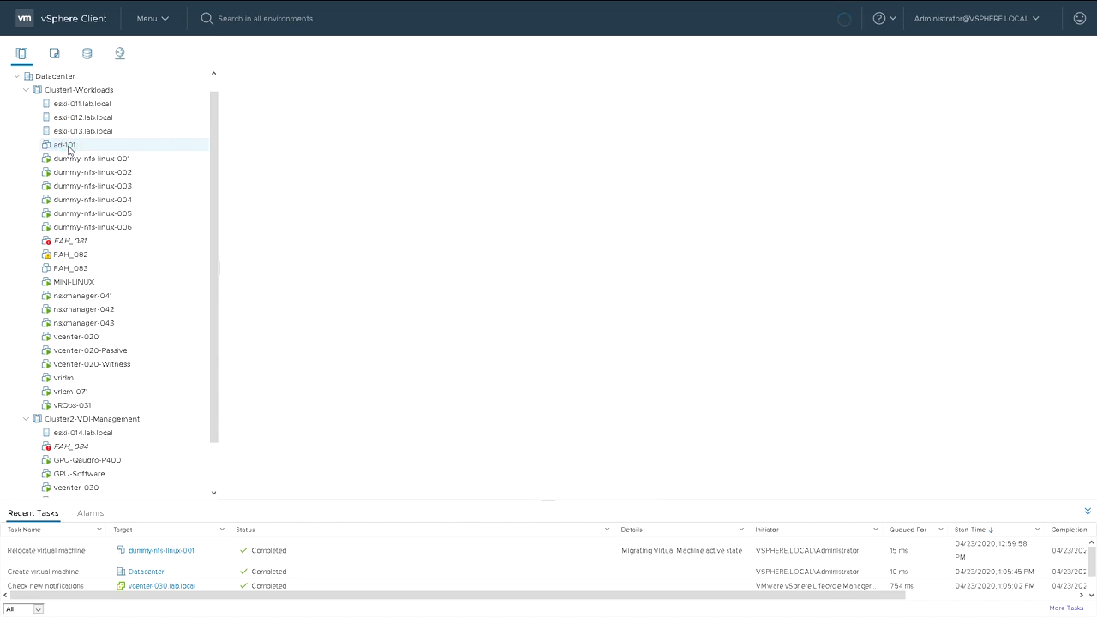
click(63, 144)
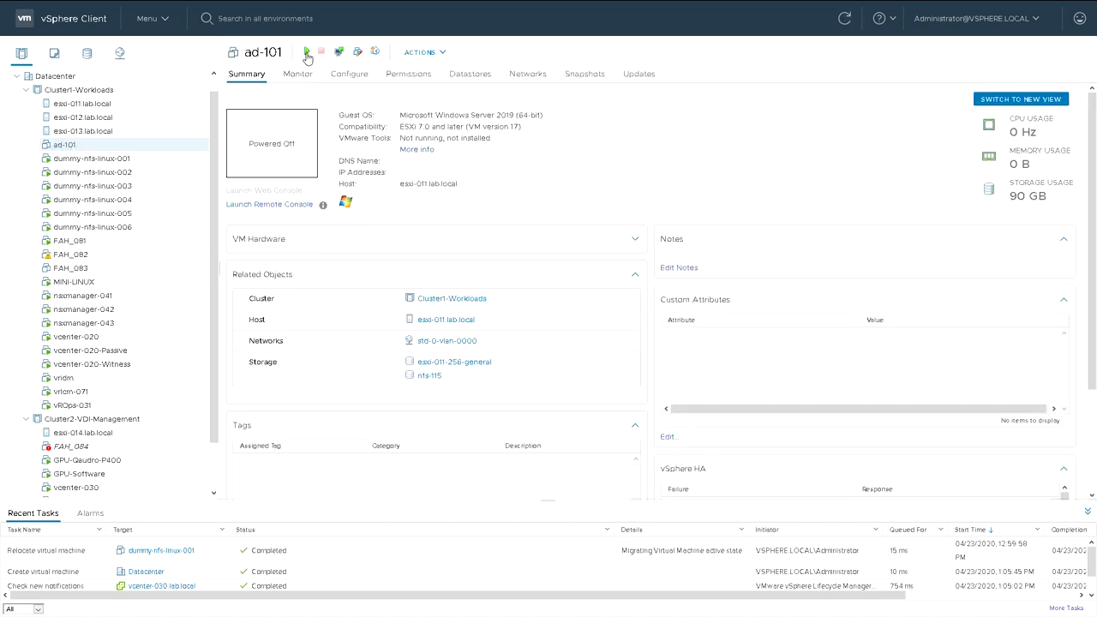
mouse_move(305, 51)
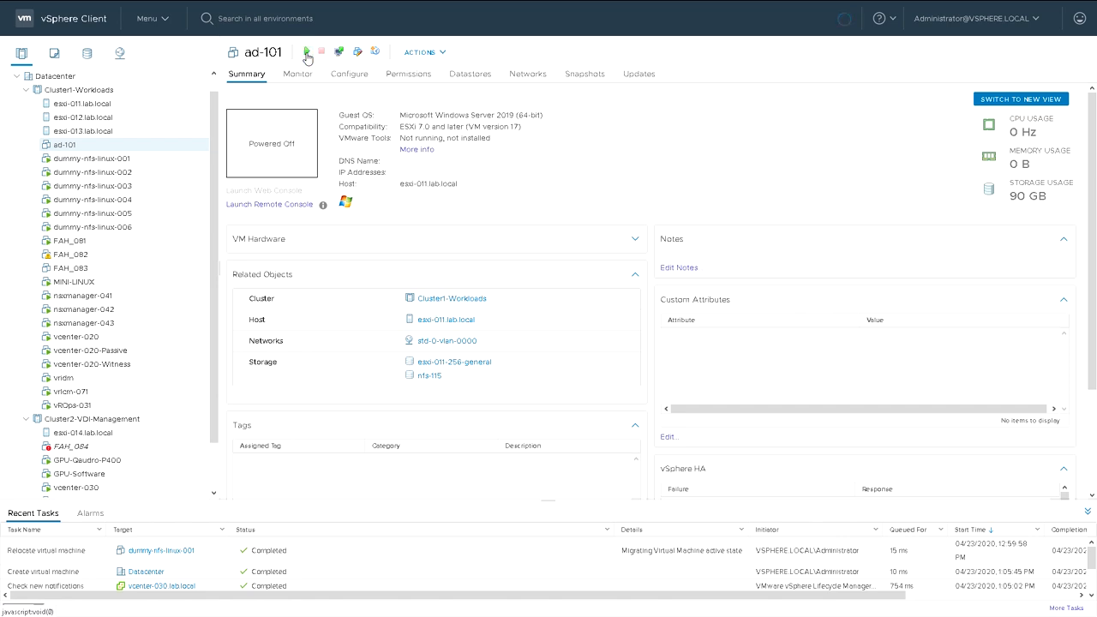
click(305, 52)
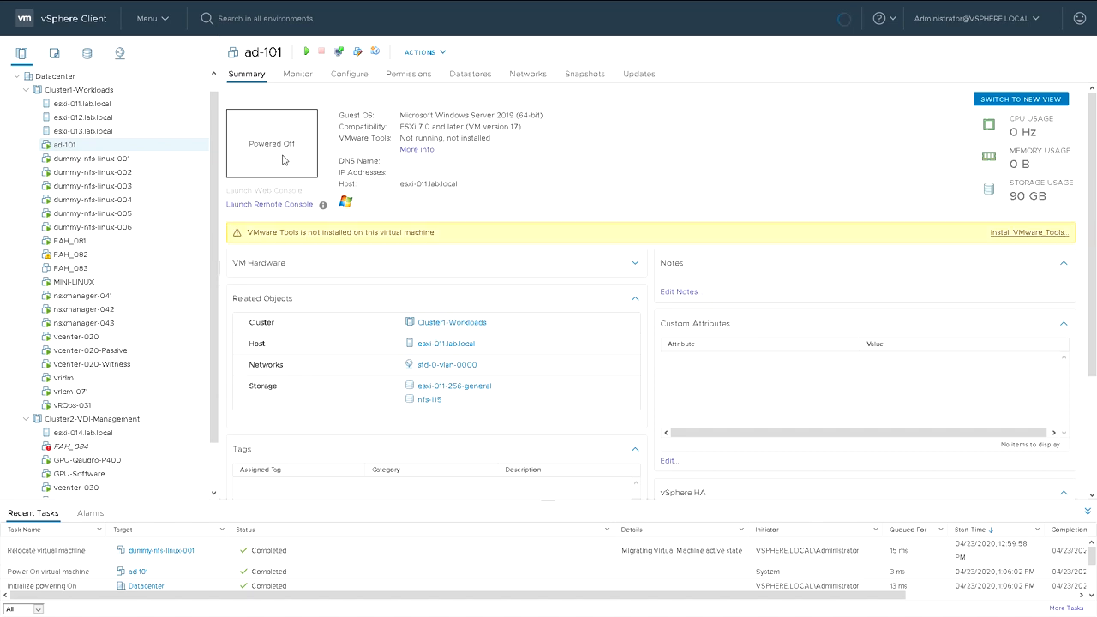
click(305, 51)
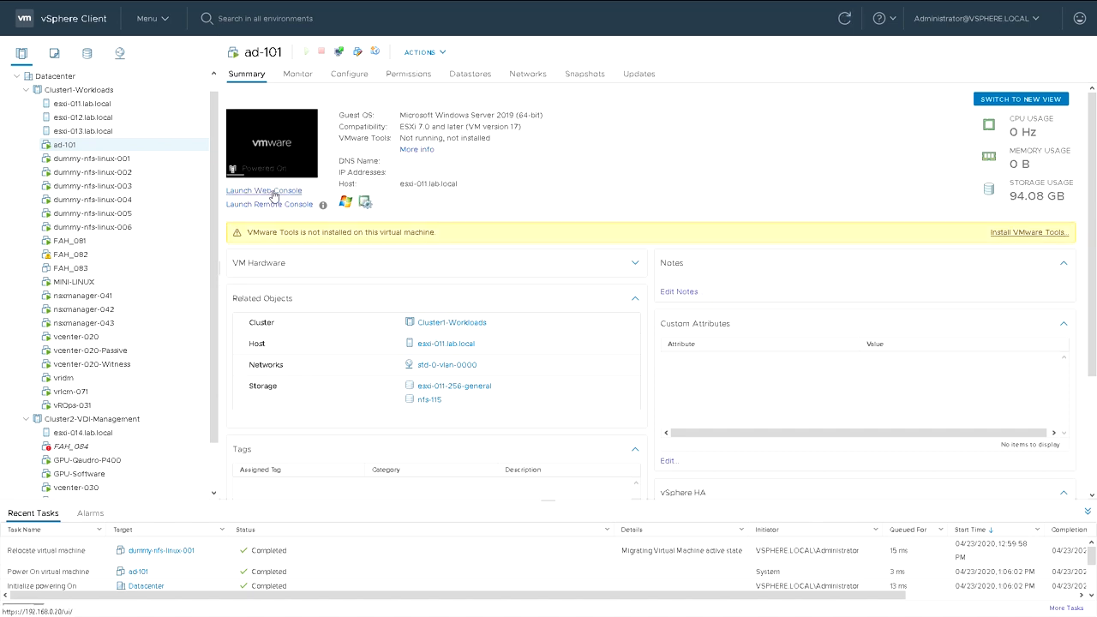
click(264, 190)
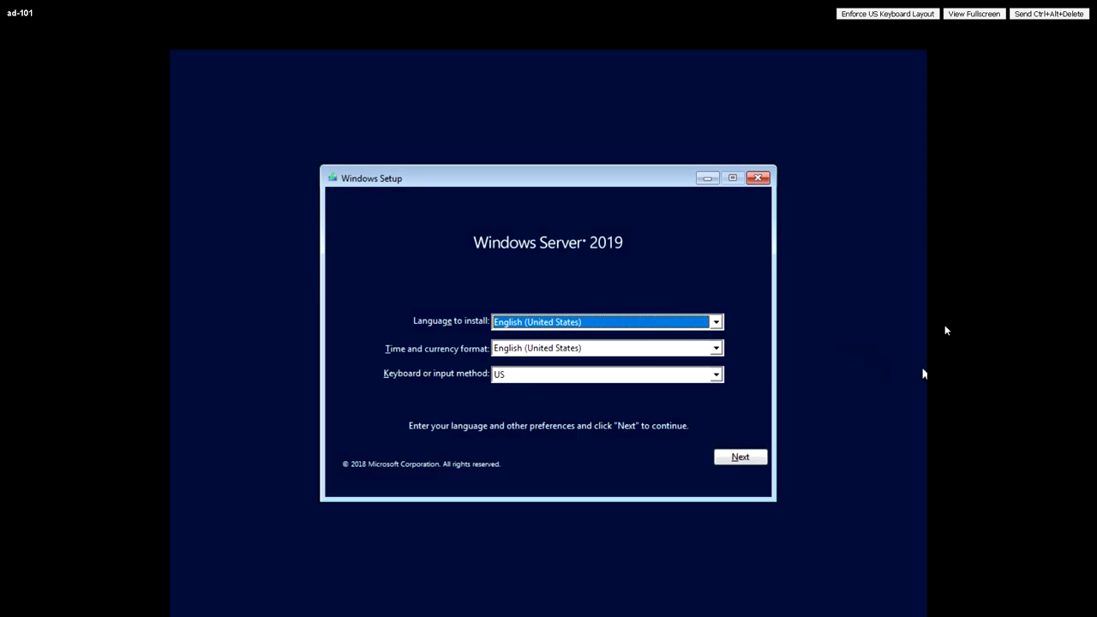
Keep English (United States) install language, set time and currency format to English (United Kingdom), and continue
click(717, 322)
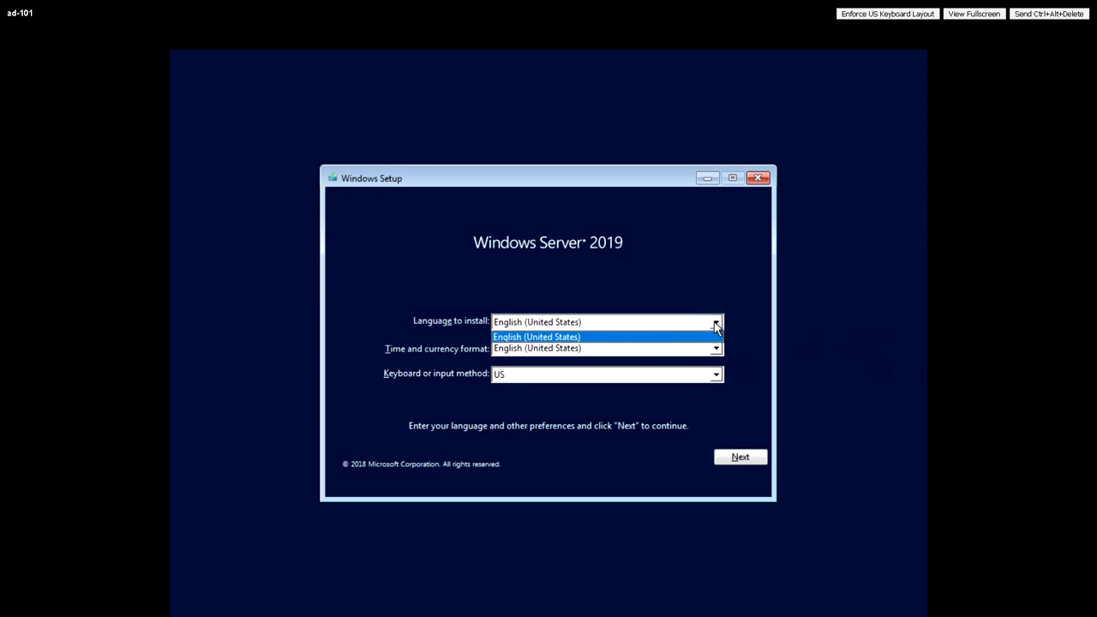
click(716, 348)
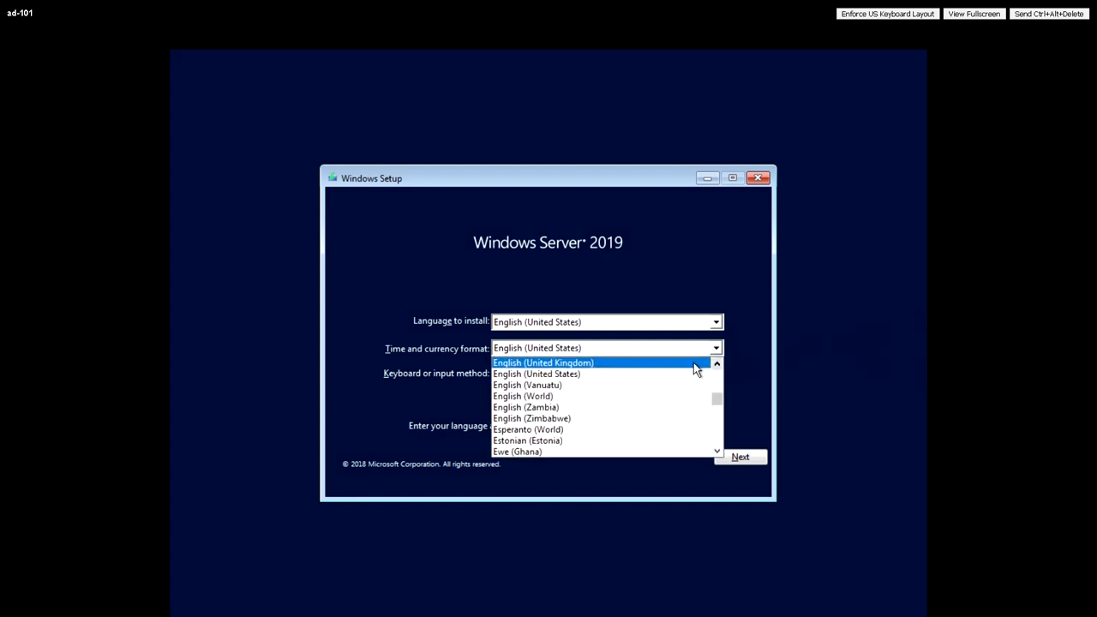
click(542, 362)
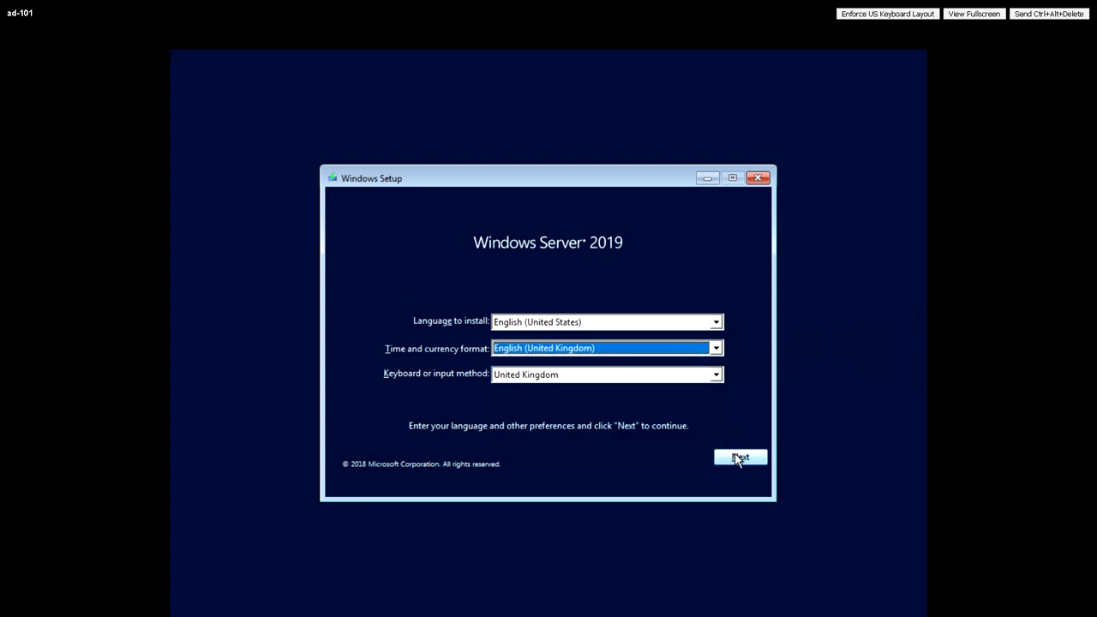
click(739, 456)
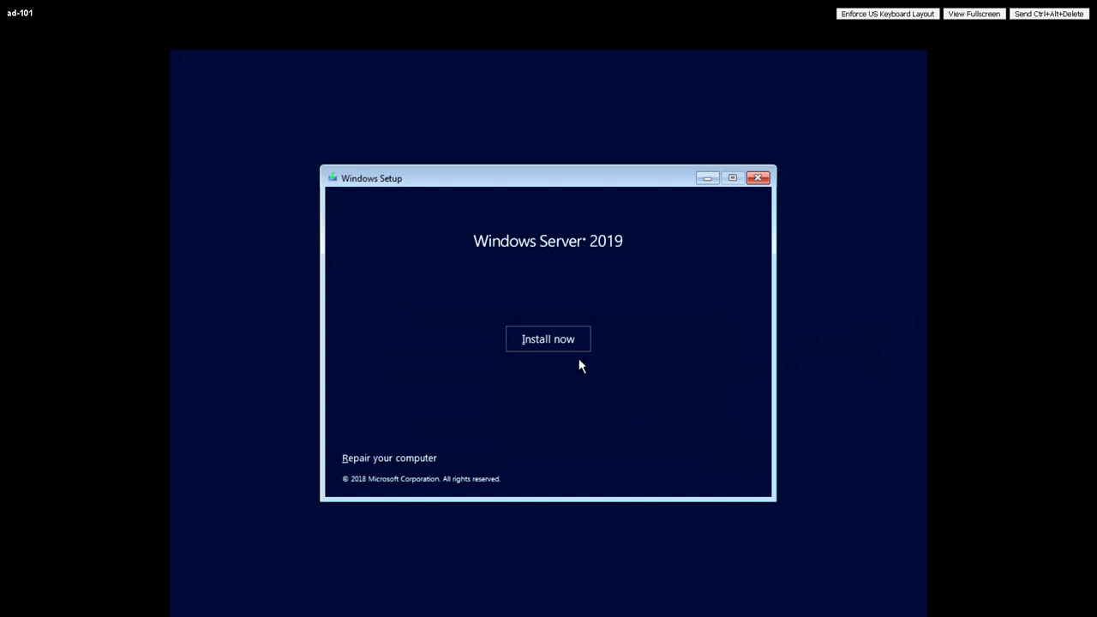
Install Windows Server 2019 Datacenter Evaluation (Desktop Experience) and continue to the license terms
click(548, 340)
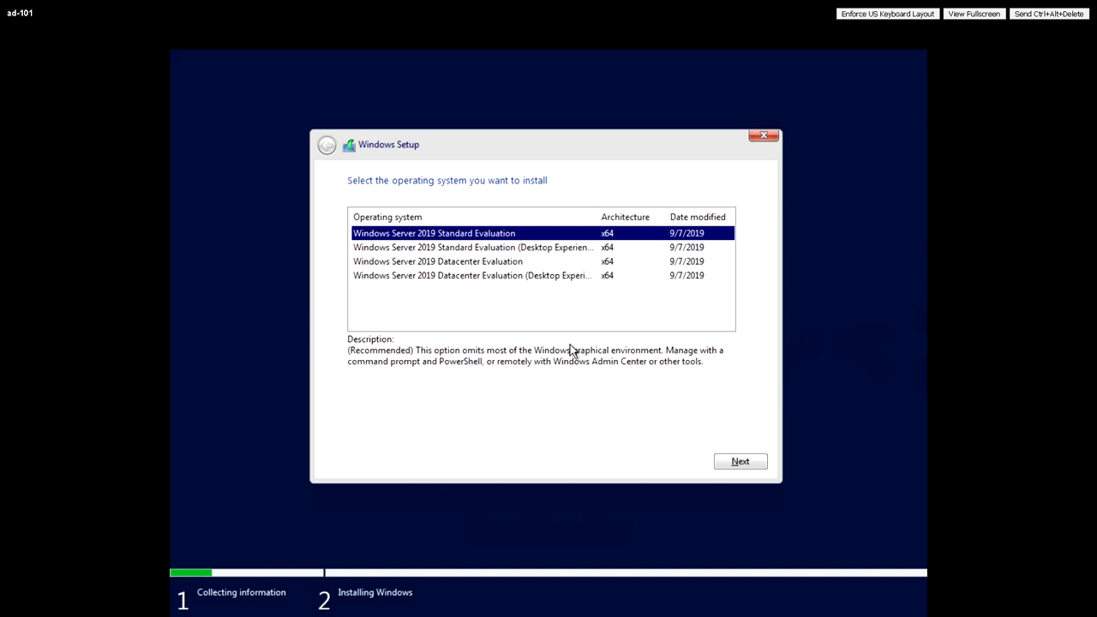
mouse_move(514, 257)
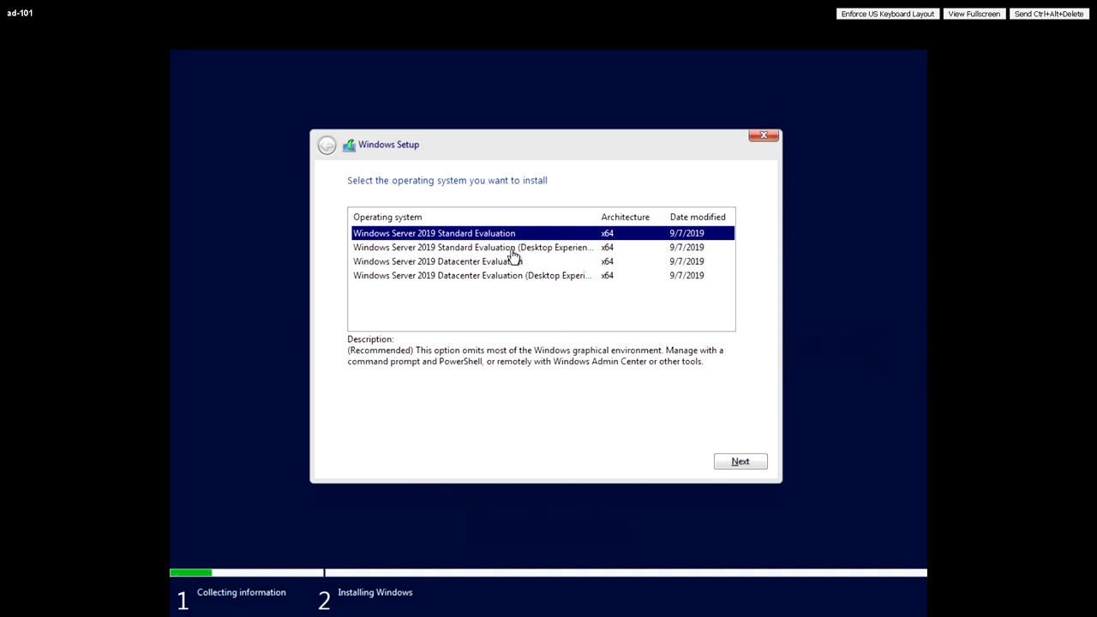
click(439, 261)
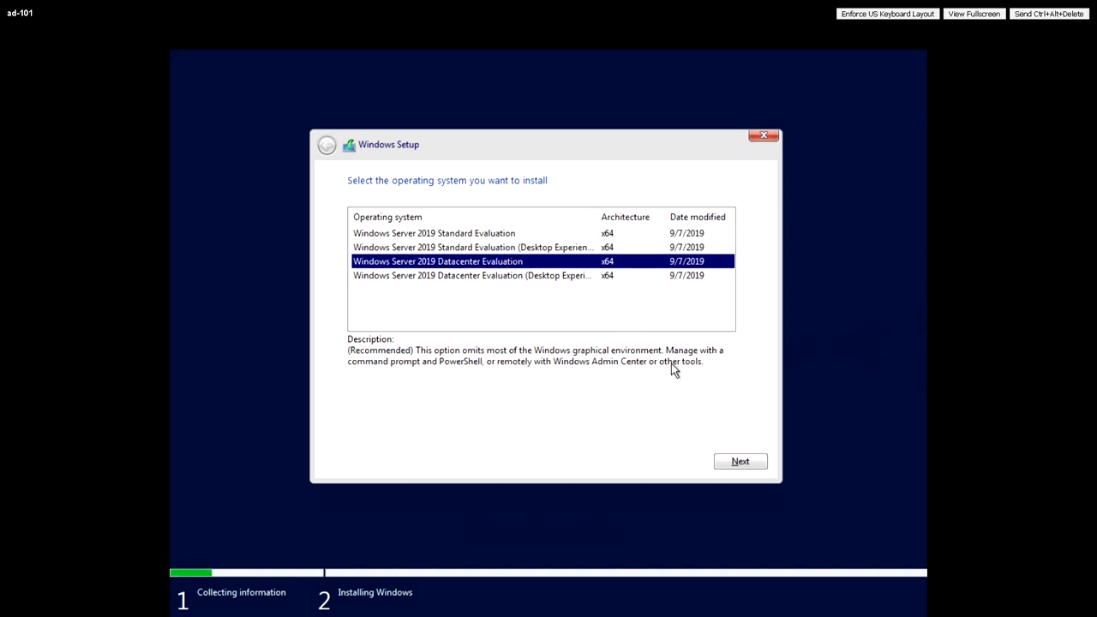
mouse_move(620, 363)
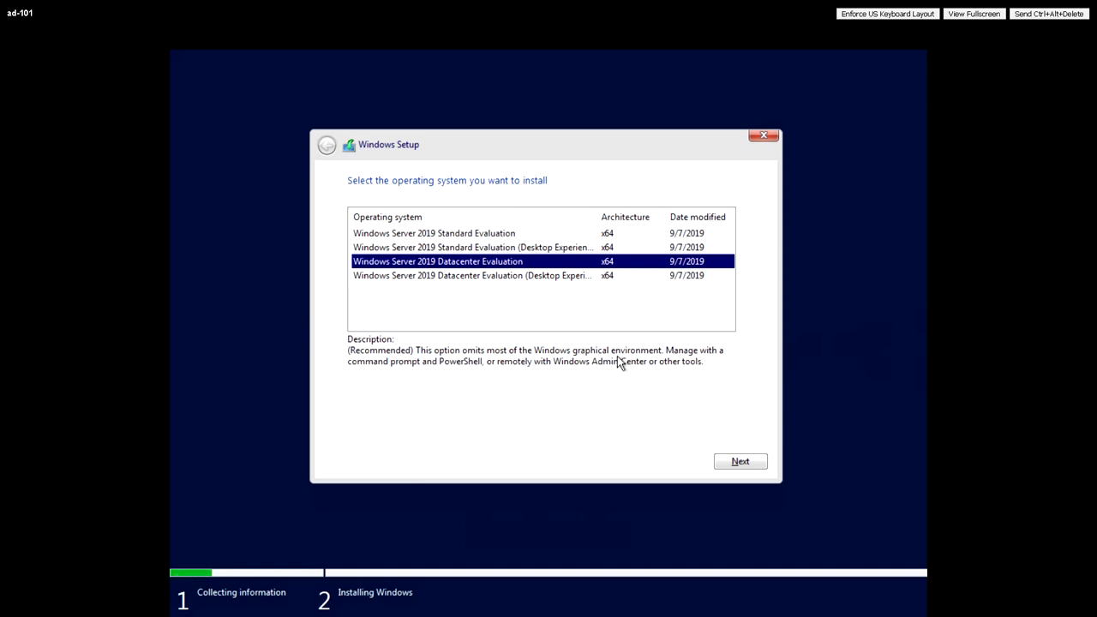
mouse_move(511, 285)
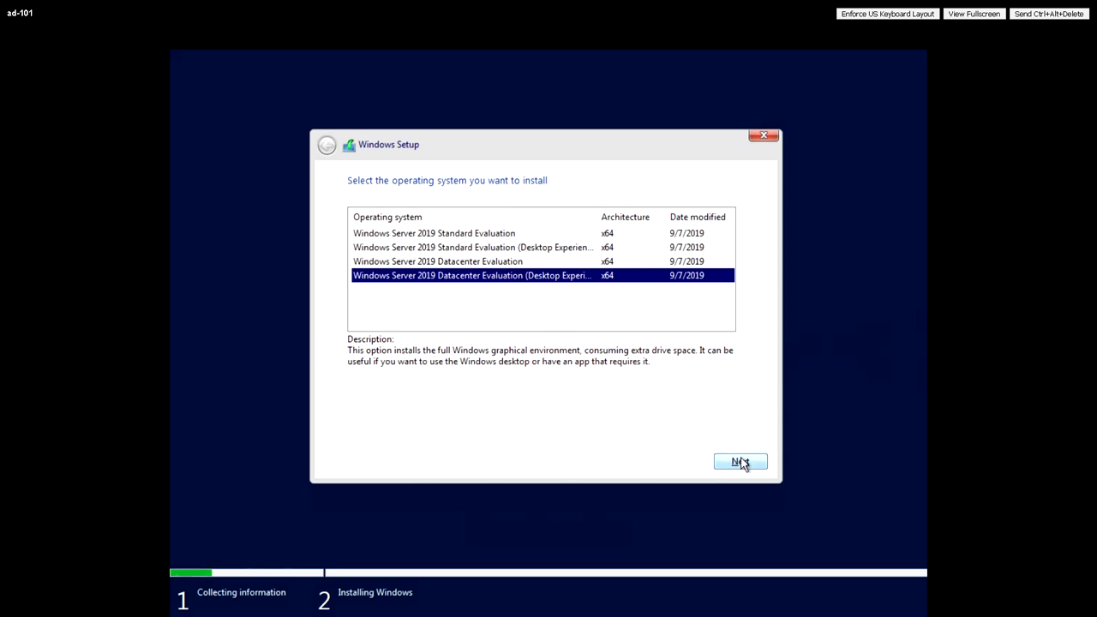
click(740, 461)
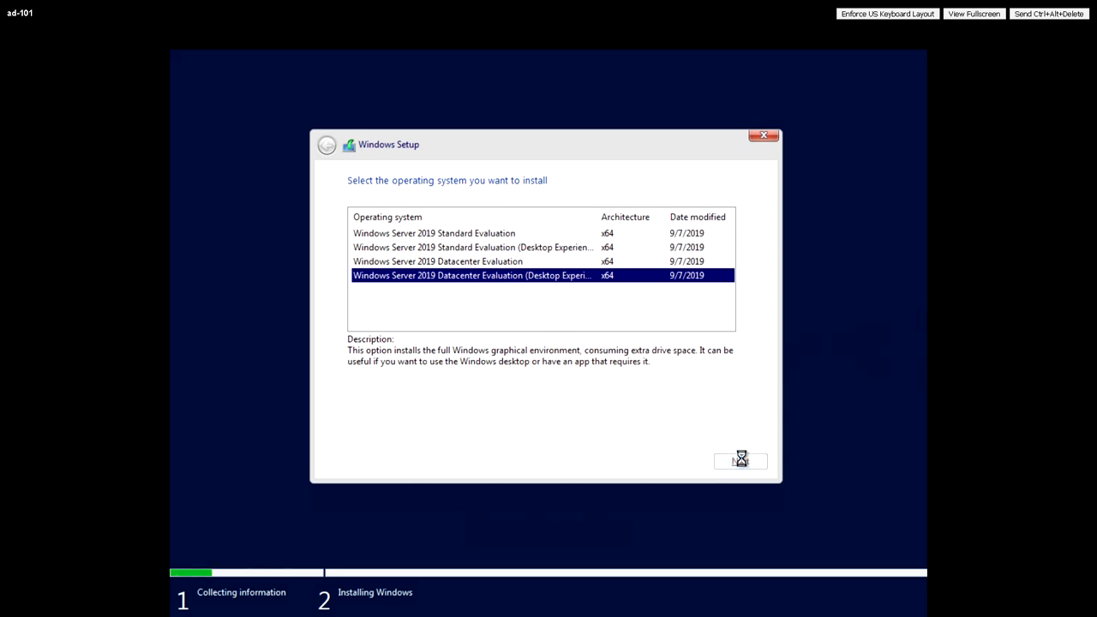
click(740, 460)
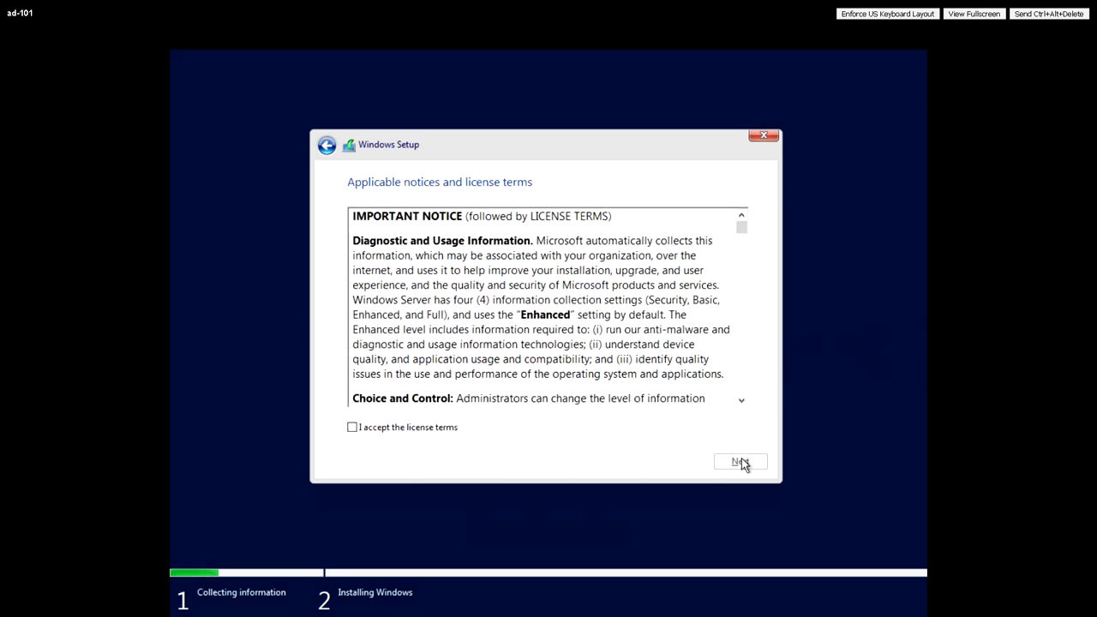
Accept the Windows Server license terms and continue to the installation-type choice
click(351, 427)
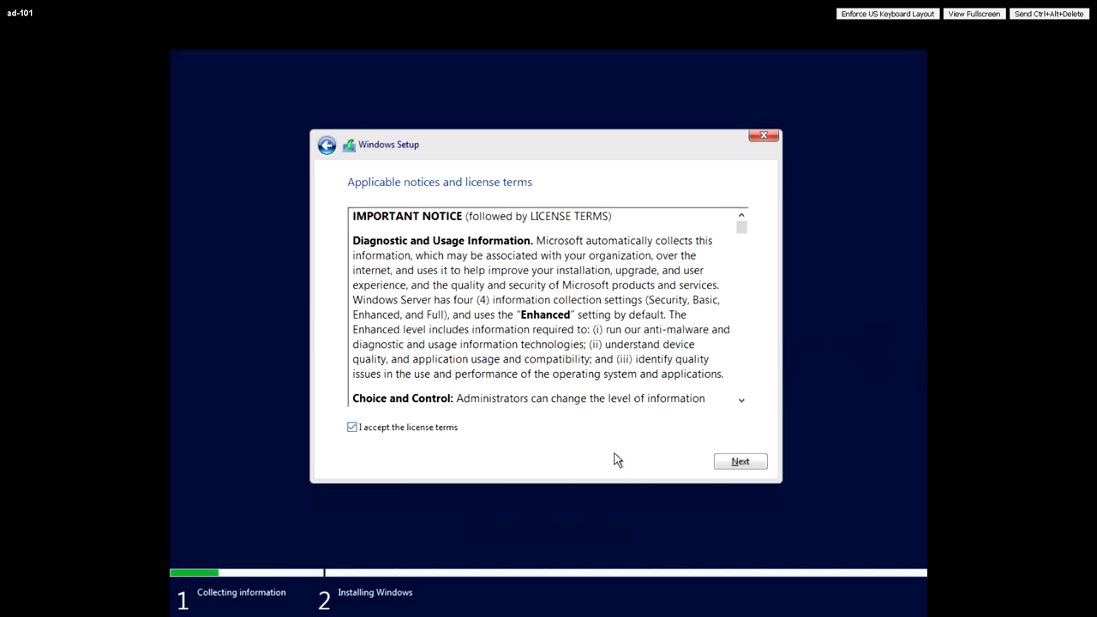
mouse_move(751, 250)
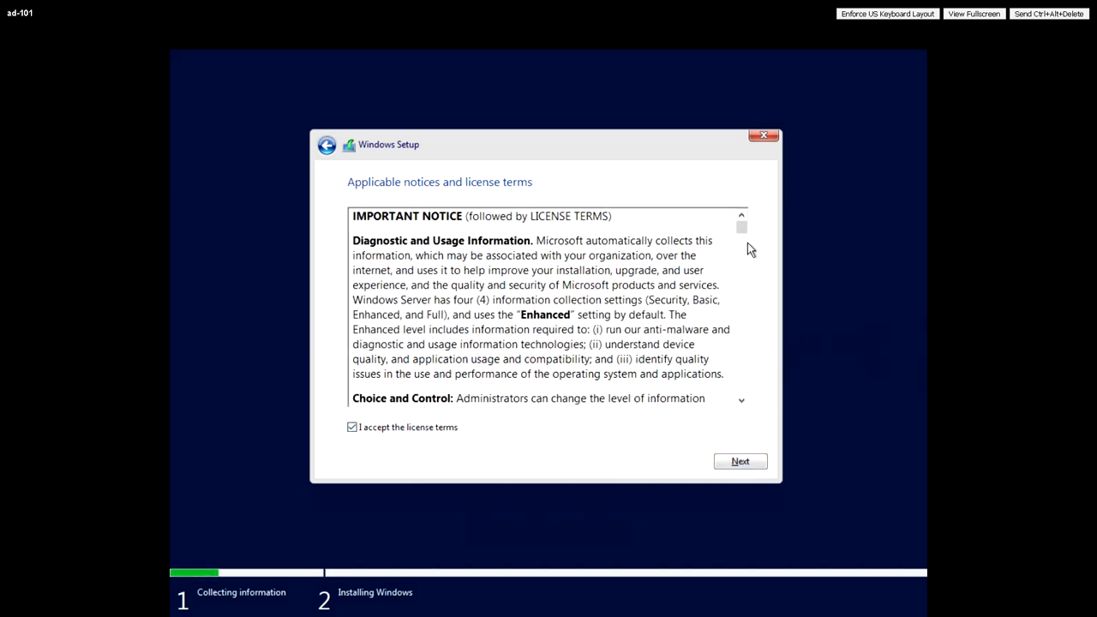
scroll(down, 3)
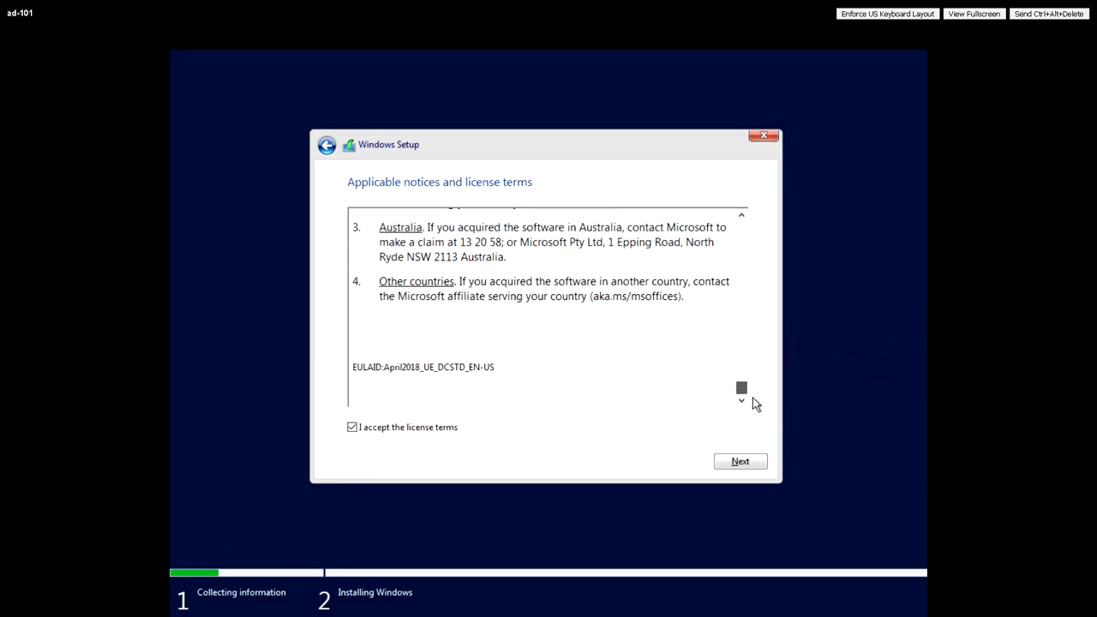
scroll(up, 3)
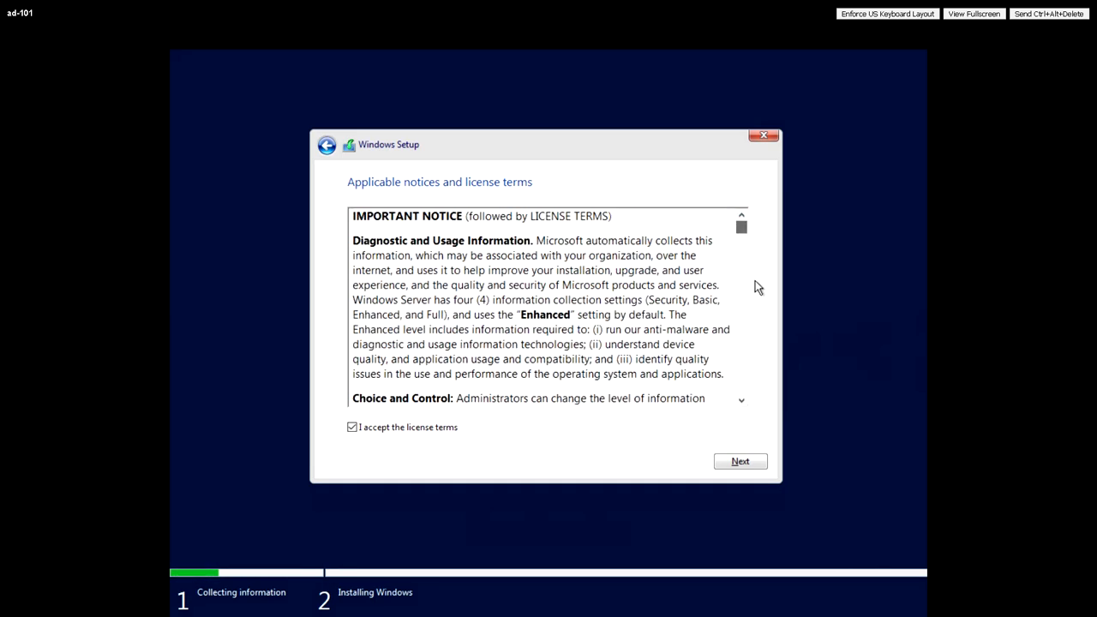
click(740, 461)
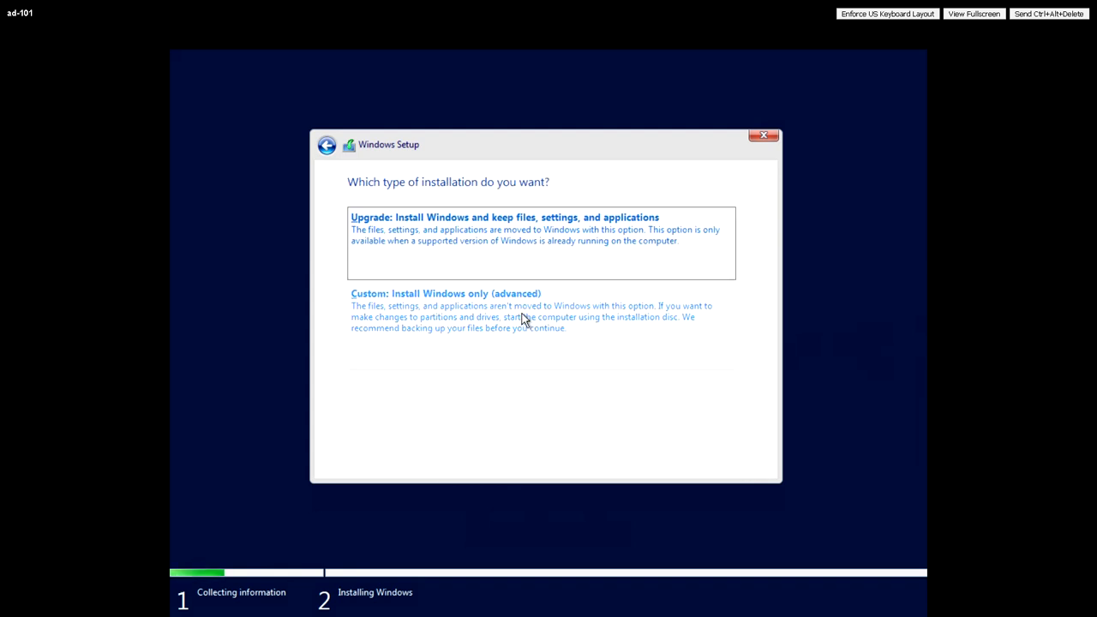
Choose 'Custom: Install Windows only (advanced)' and install onto Drive 0's 90 GB unallocated space
click(446, 293)
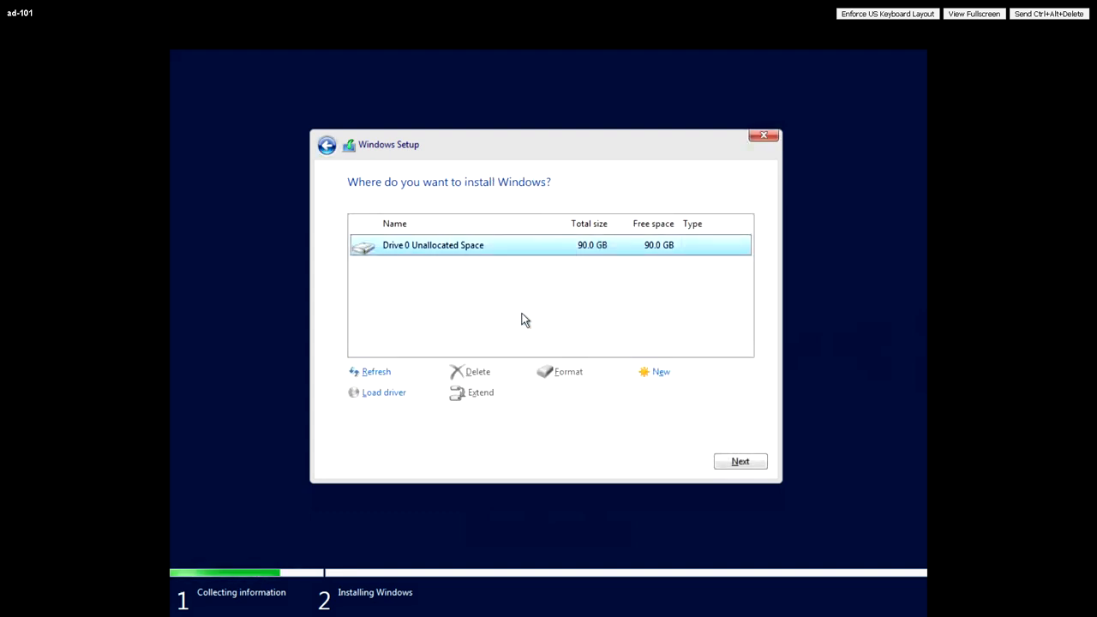
click(740, 461)
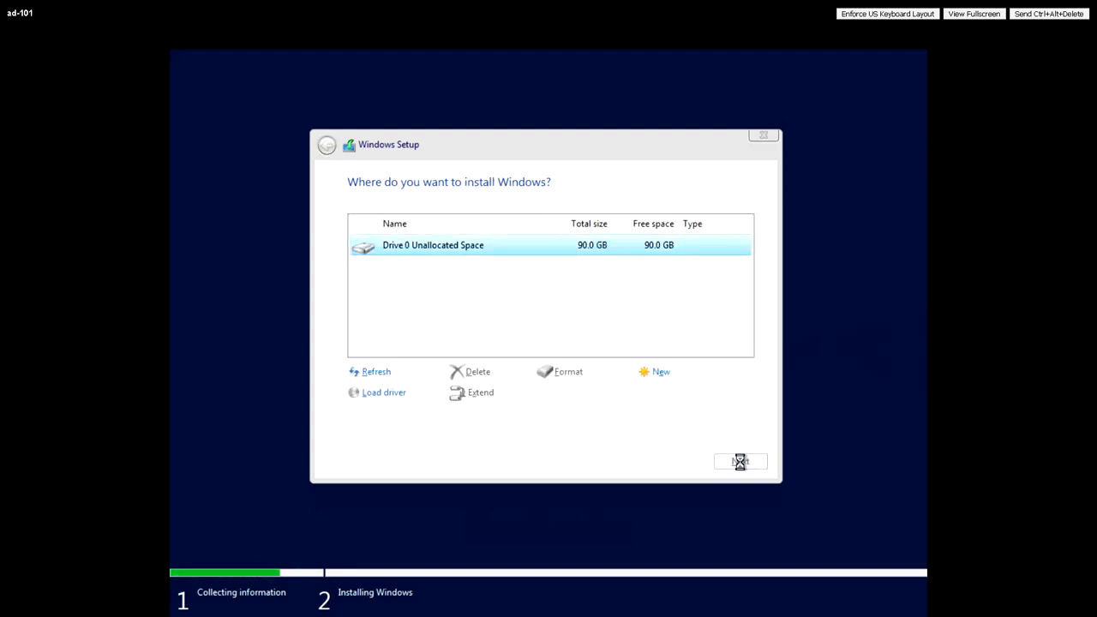
click(739, 461)
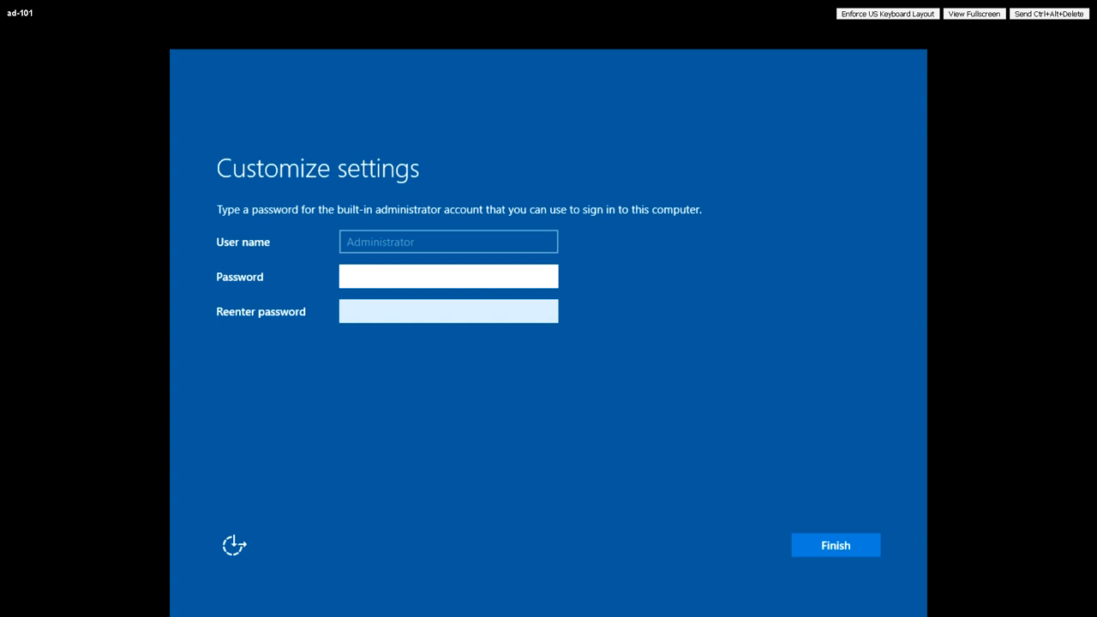
Set and confirm the built-in Administrator password and finish Windows Setup
click(428, 274)
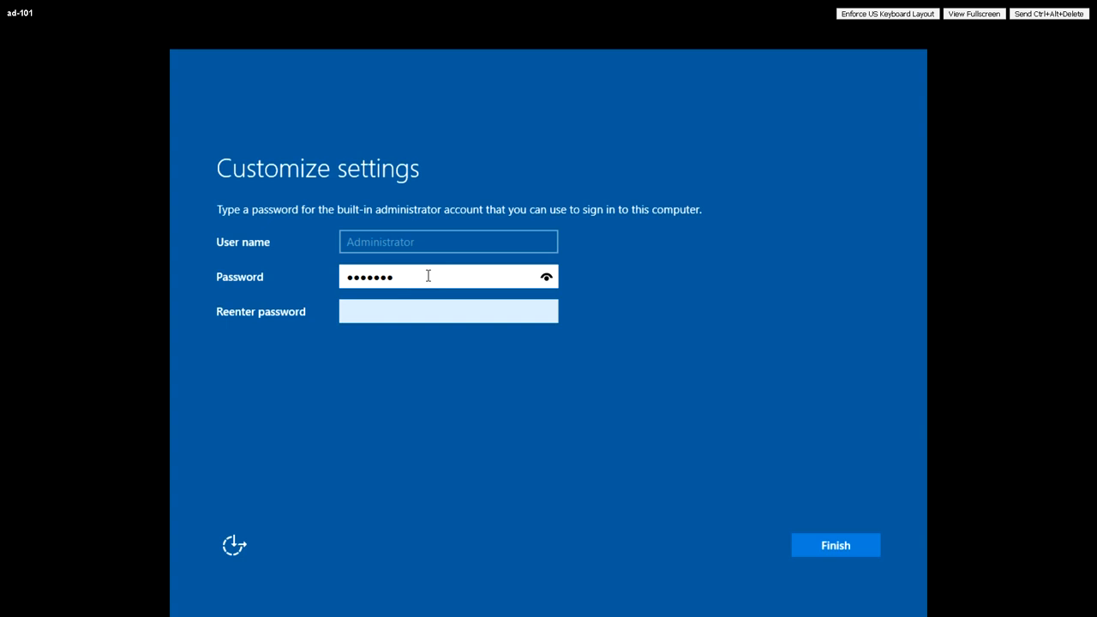
click(447, 310)
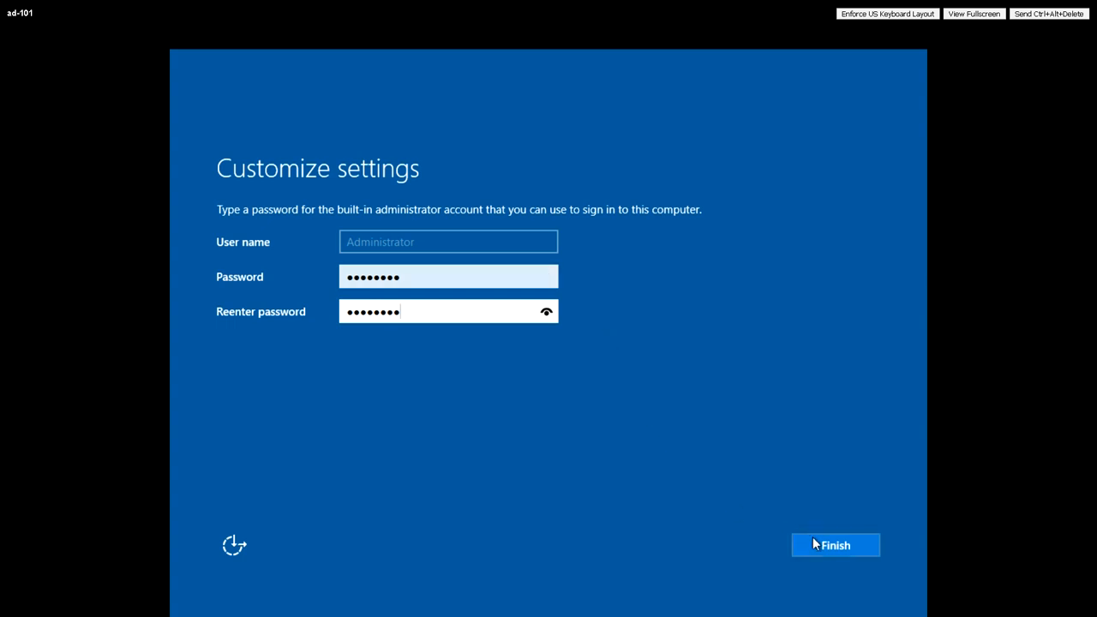
click(835, 545)
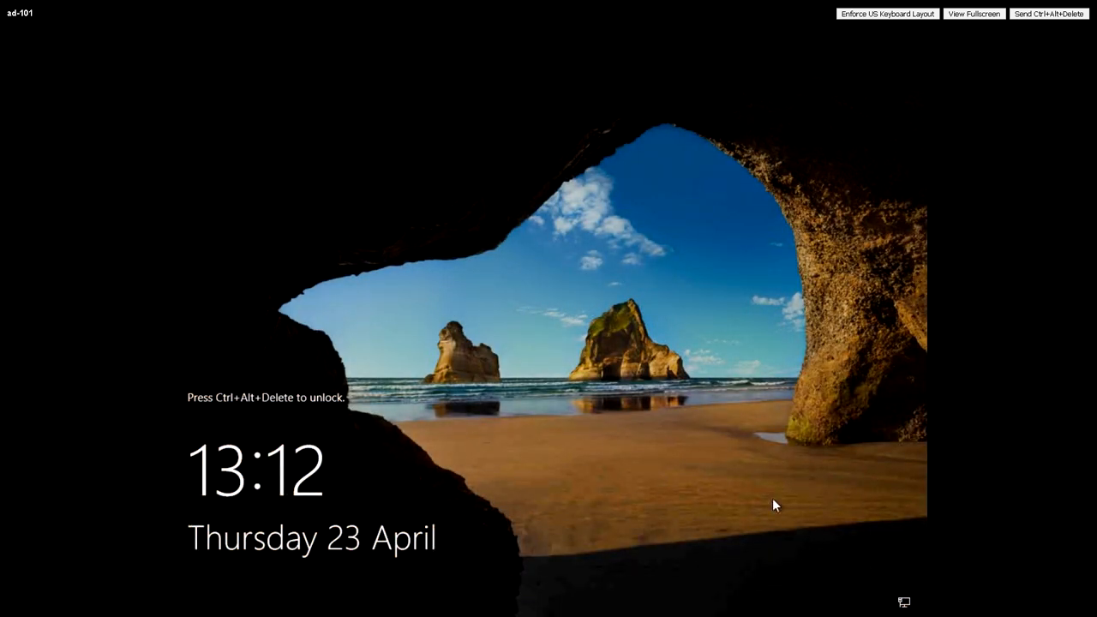
mouse_move(677, 454)
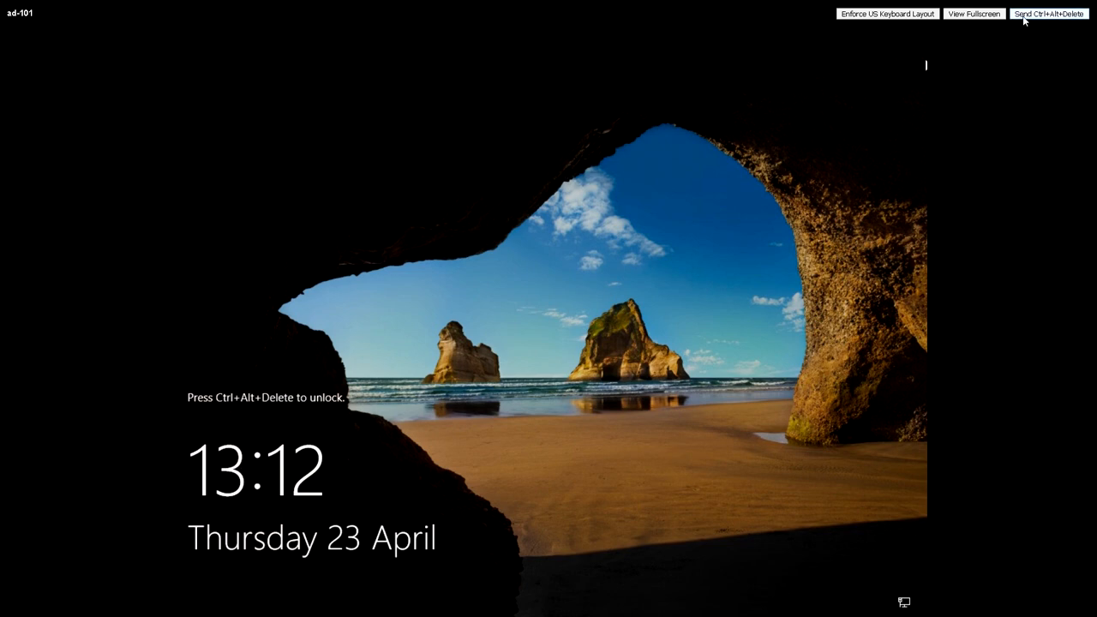
Send Ctrl+Alt+Delete from the console toolbar and sign in as Administrator
click(1049, 14)
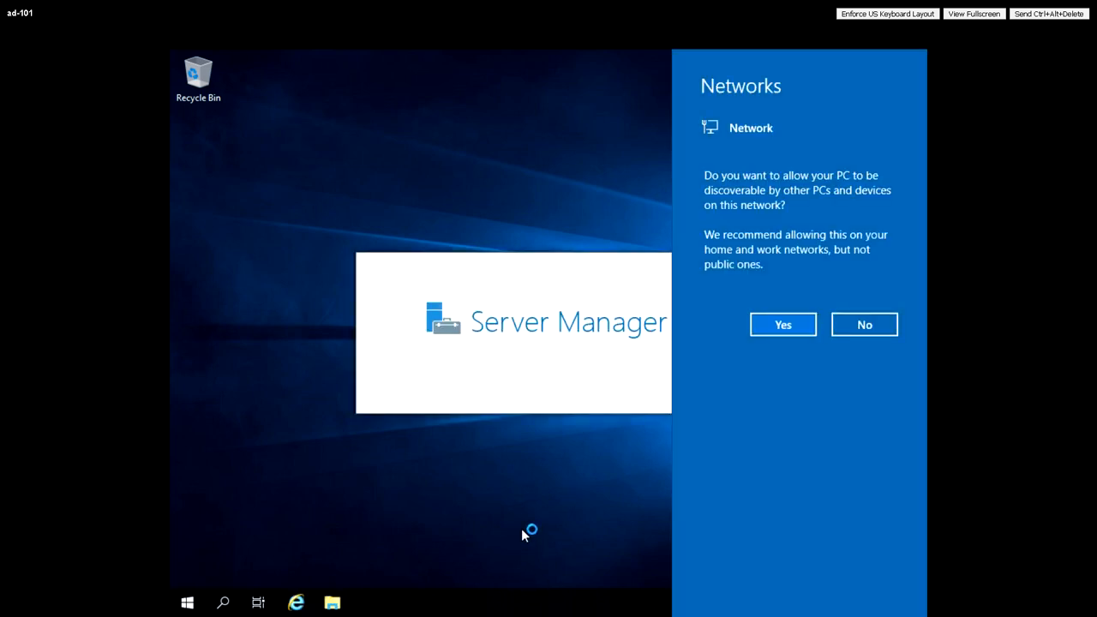
Allow this PC to be discoverable on the network via Yes on the Networks pane
click(782, 324)
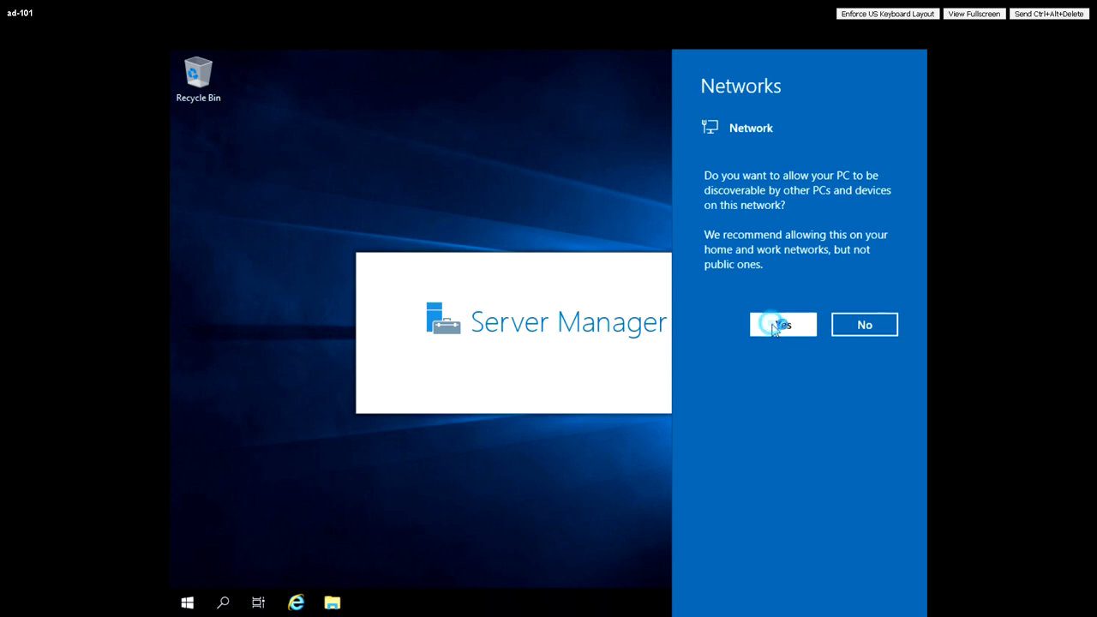
click(782, 324)
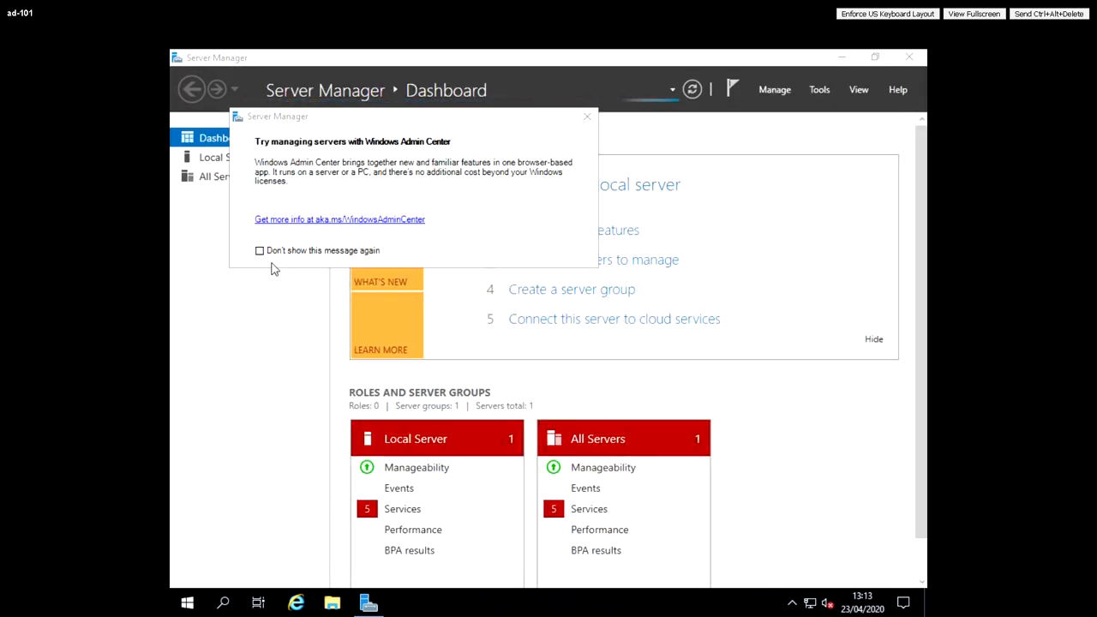
Tick 'Don't show this message again' and dismiss the Windows Admin Center notice
click(260, 250)
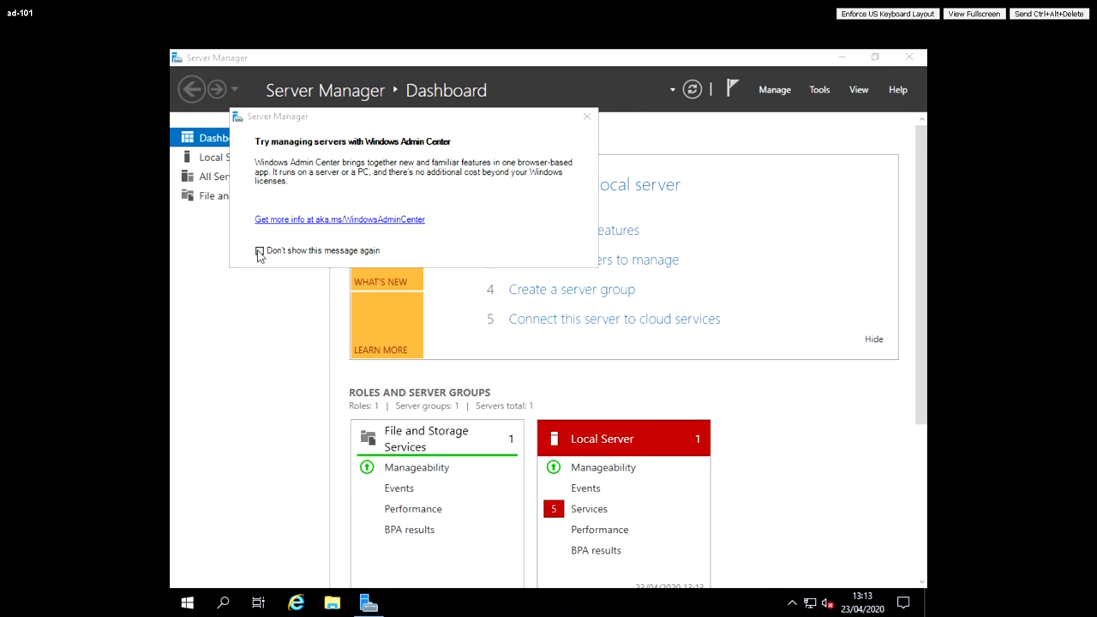
click(258, 250)
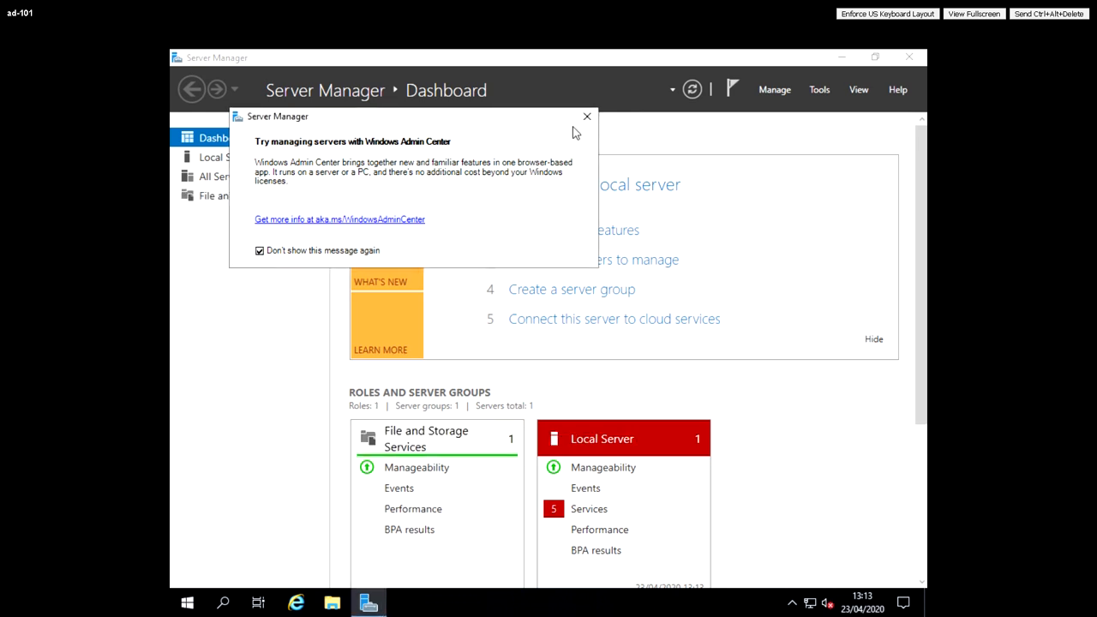
click(586, 116)
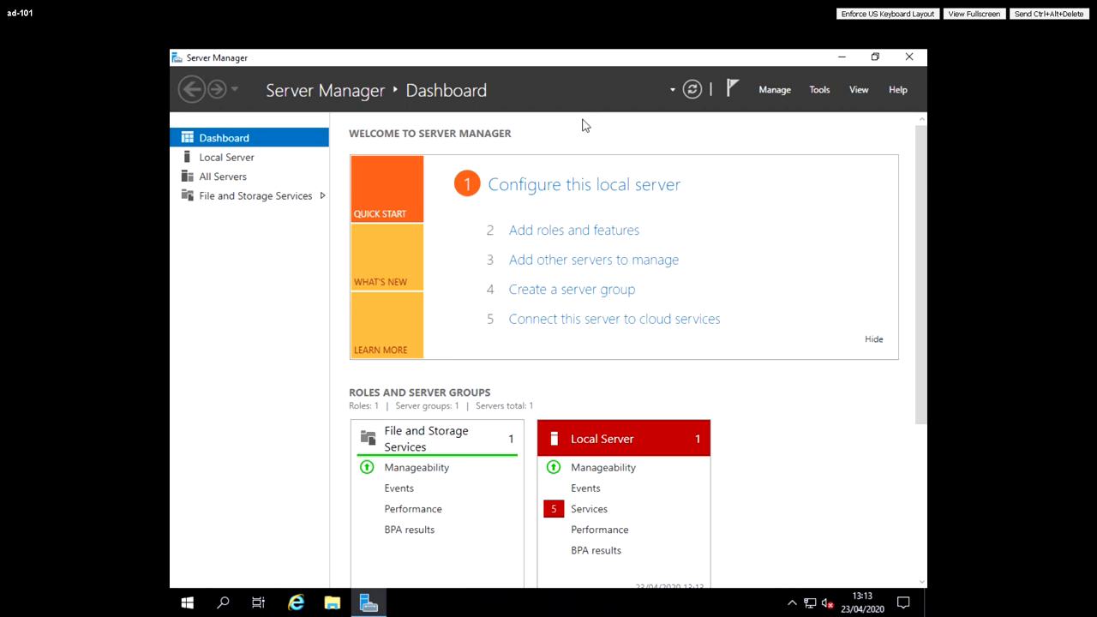
mouse_move(788, 379)
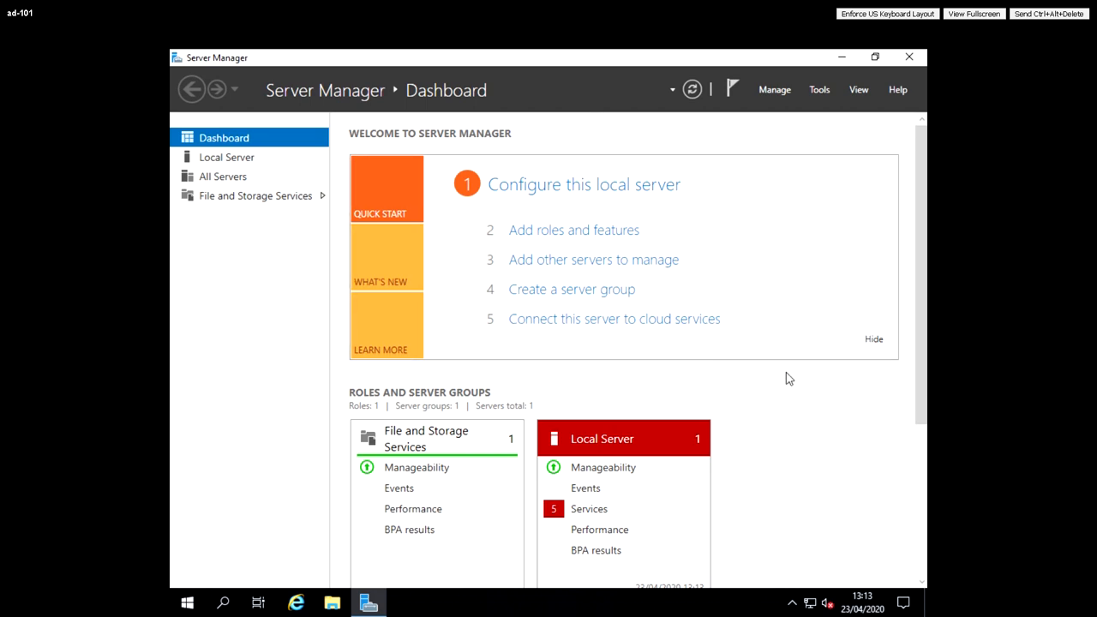